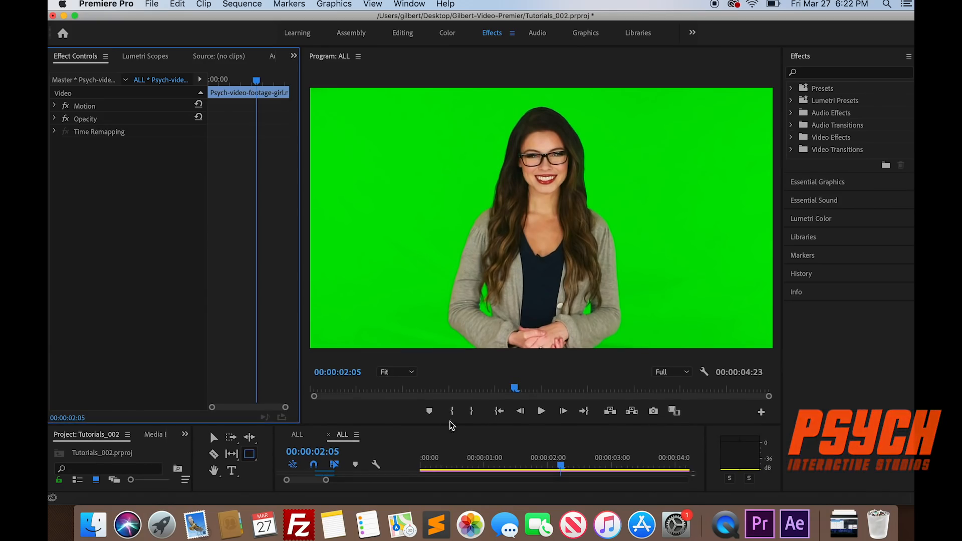
# Zoom the Program Monitor preview to 150%.
pyautogui.click(397, 372)
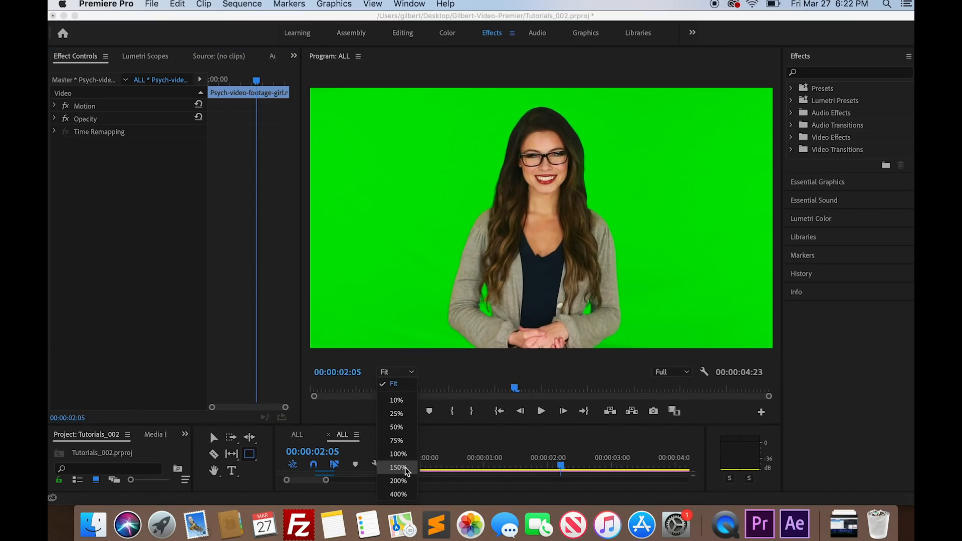
pyautogui.click(398, 467)
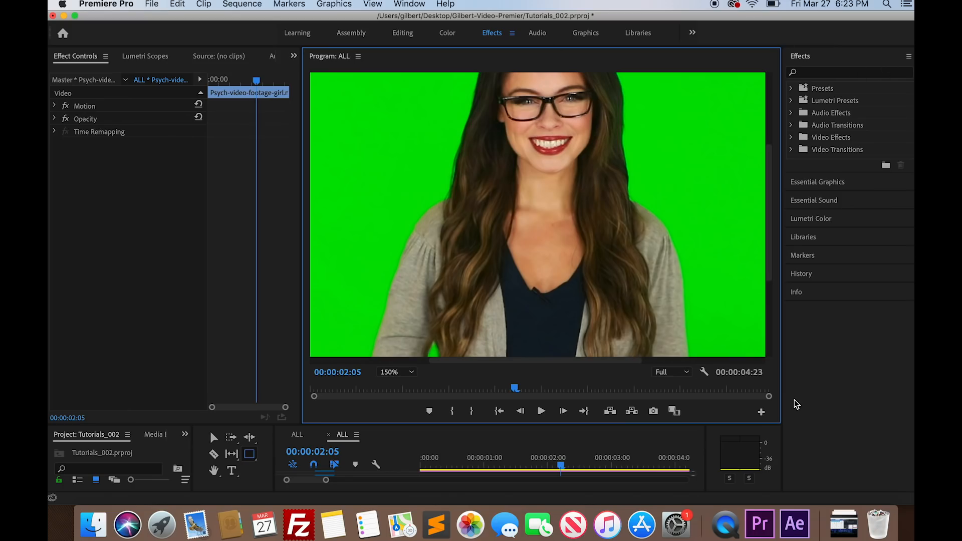
pyautogui.moveTo(760, 523)
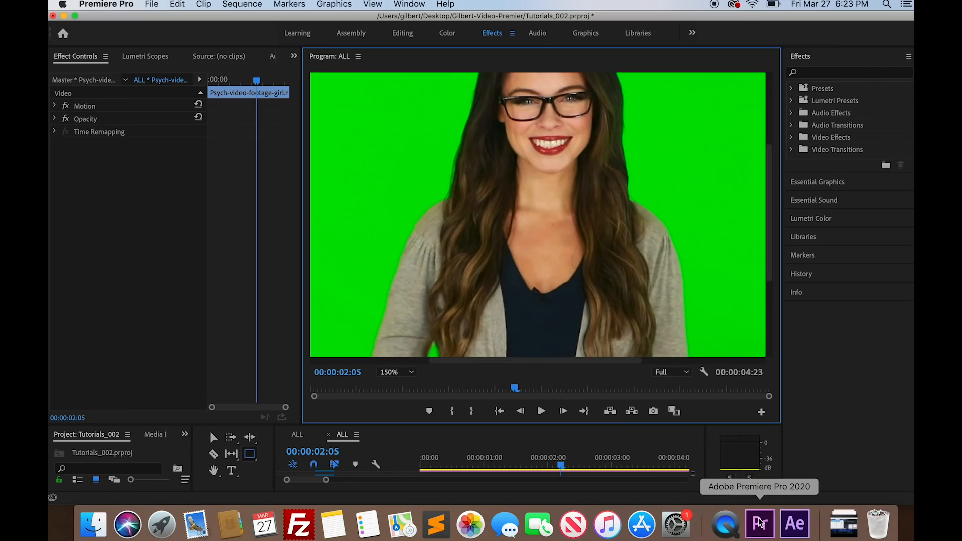
pyautogui.moveTo(835, 356)
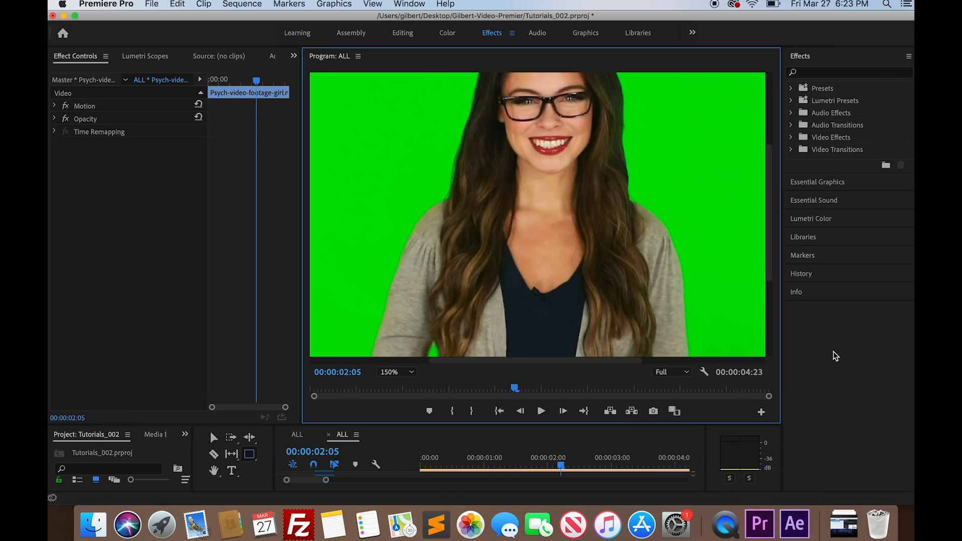
pyautogui.moveTo(760, 524)
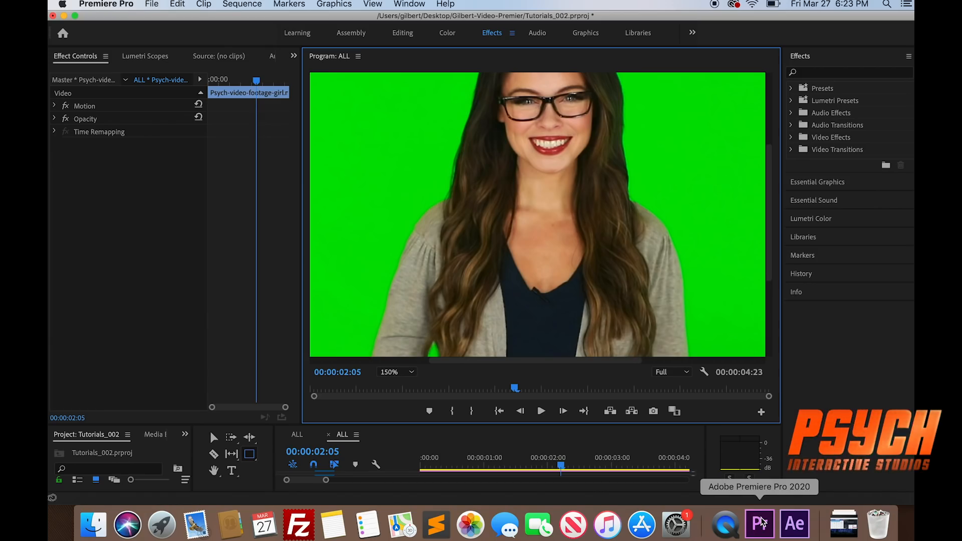
pyautogui.moveTo(760, 497)
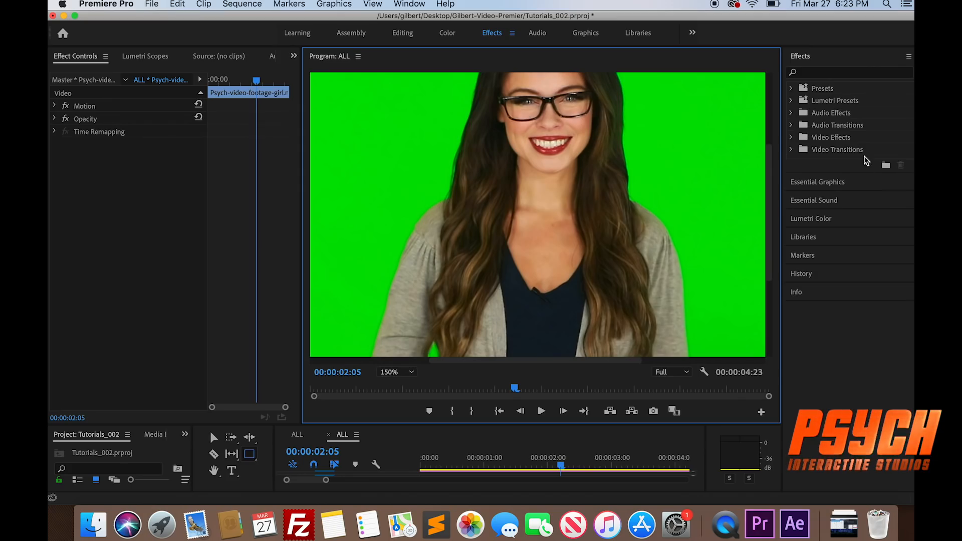
pyautogui.moveTo(794, 142)
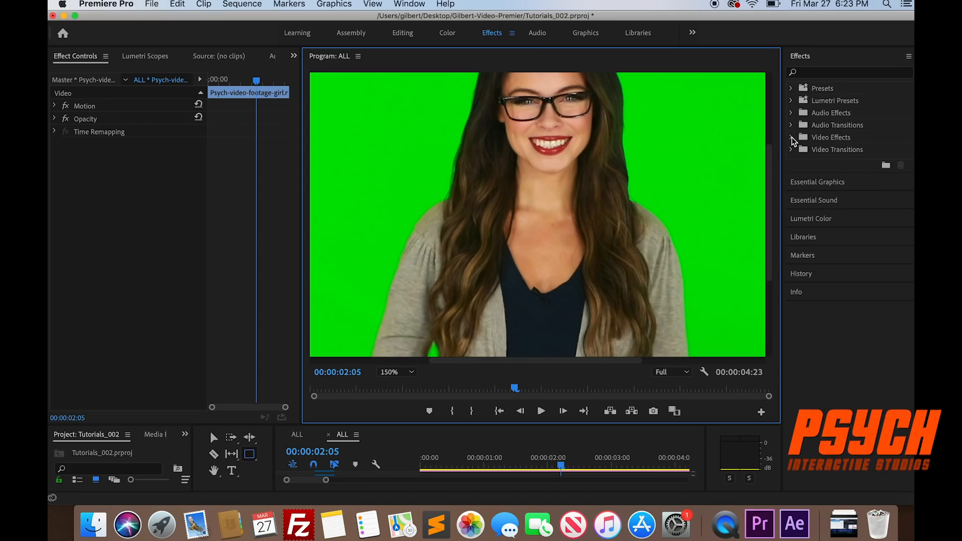
# Apply Color Key from Video Effects > Keying to the green-screen footage clip.
pyautogui.click(792, 137)
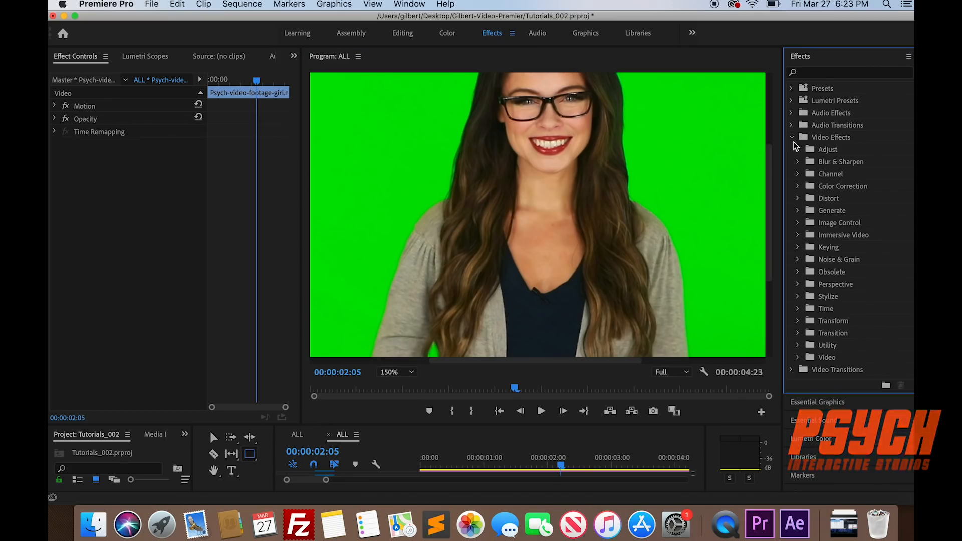
pyautogui.click(799, 247)
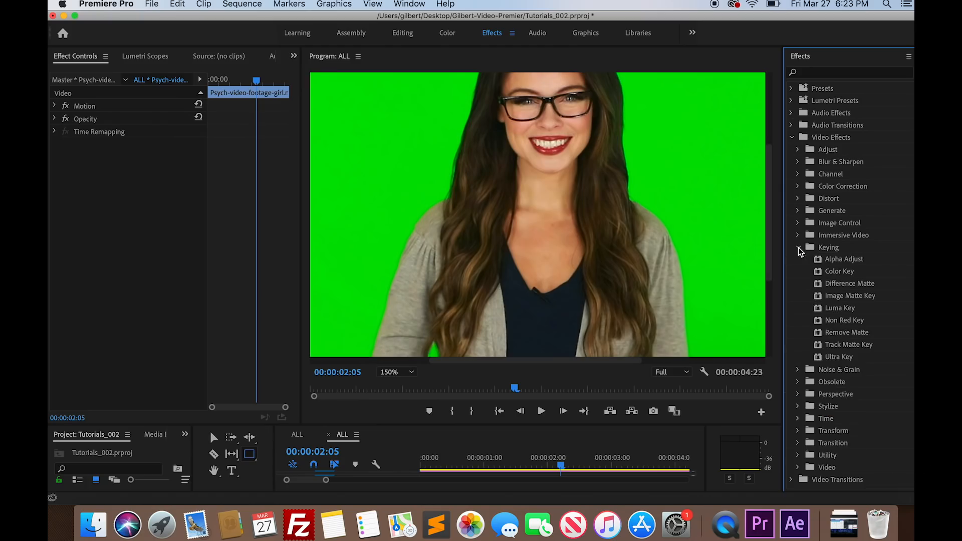
pyautogui.moveTo(819, 276)
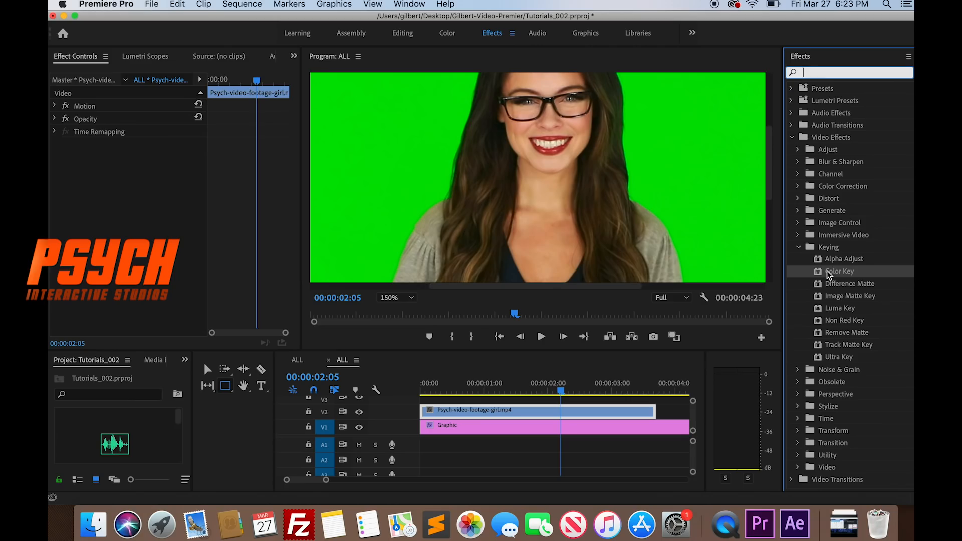
pyautogui.doubleClick(839, 271)
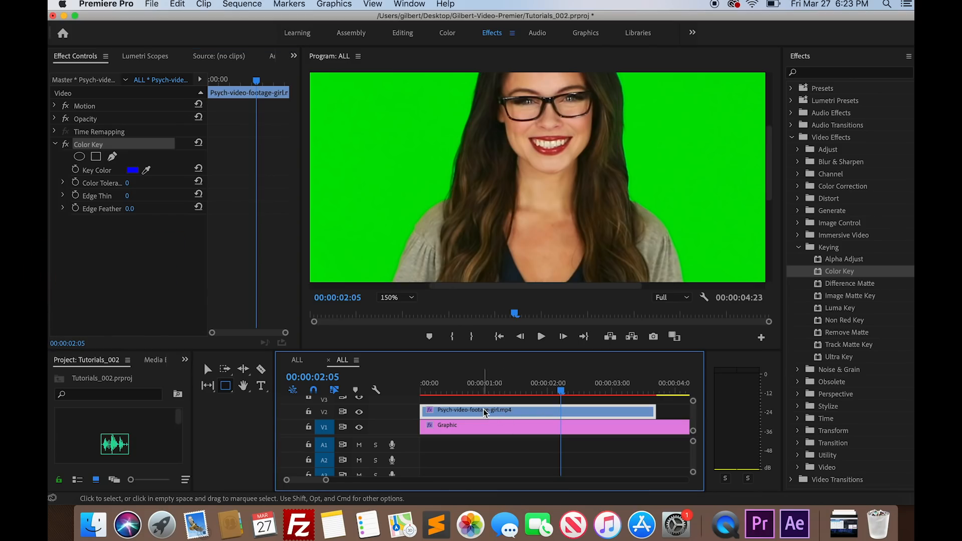
pyautogui.moveTo(618, 415)
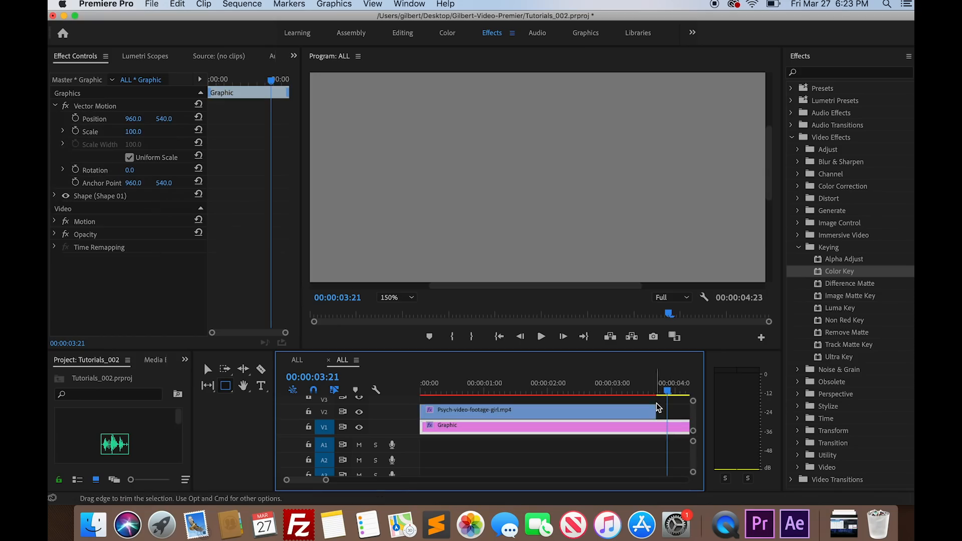
# Select the green-screen footage clip for sampling the green key color.
pyautogui.click(531, 391)
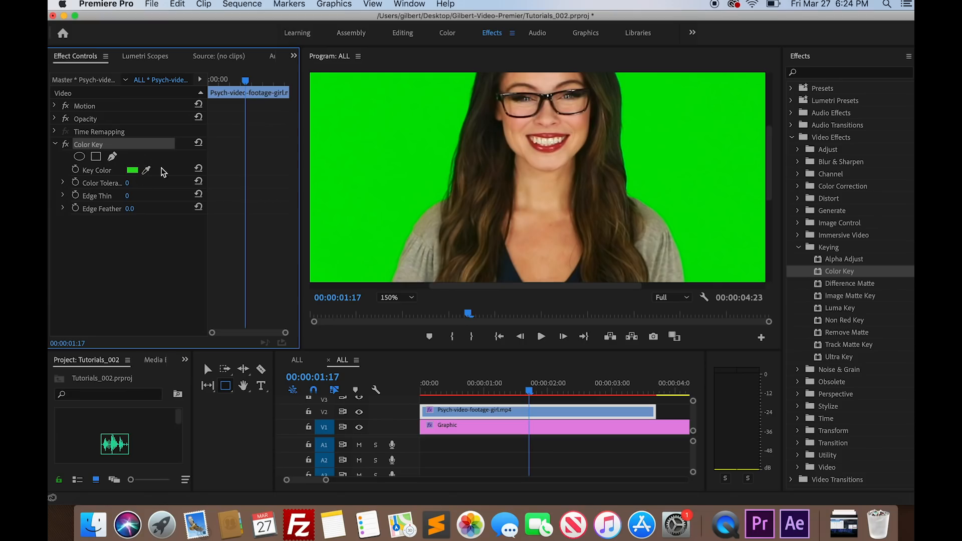
pyautogui.moveTo(66, 186)
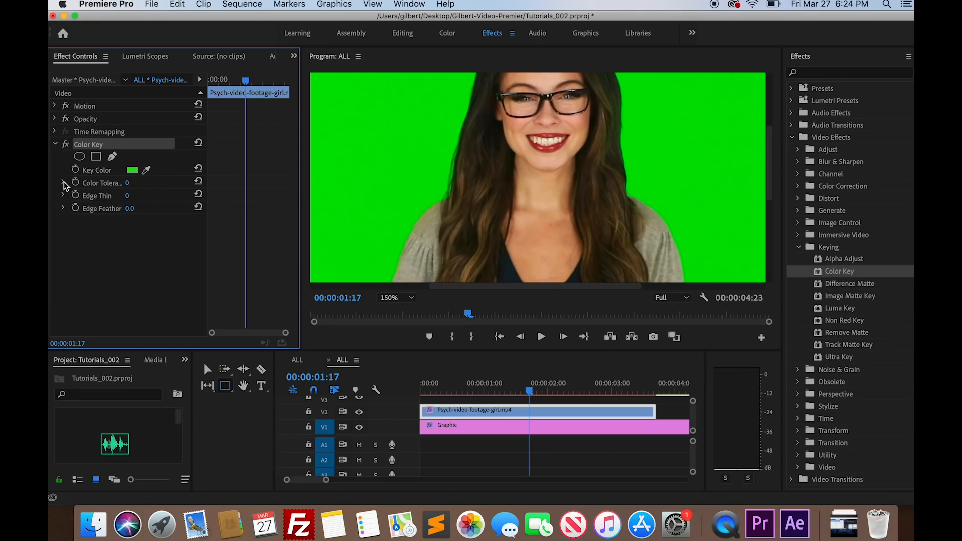
# Expand Color Tolerance, test raising it to remove green, then reset it to zero.
pyautogui.click(62, 182)
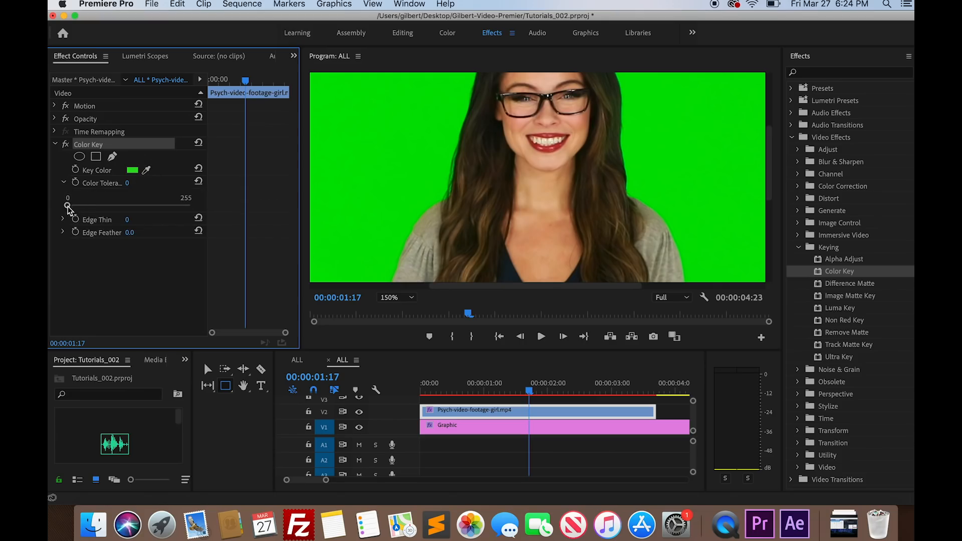
pyautogui.moveTo(68, 206); pyautogui.dragTo(78, 206)
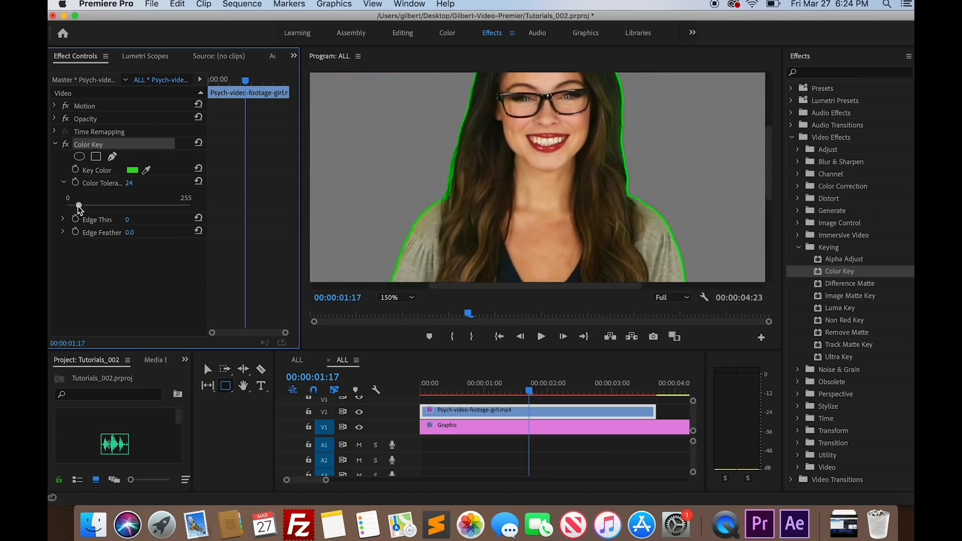
pyautogui.moveTo(79, 206); pyautogui.dragTo(96, 206)
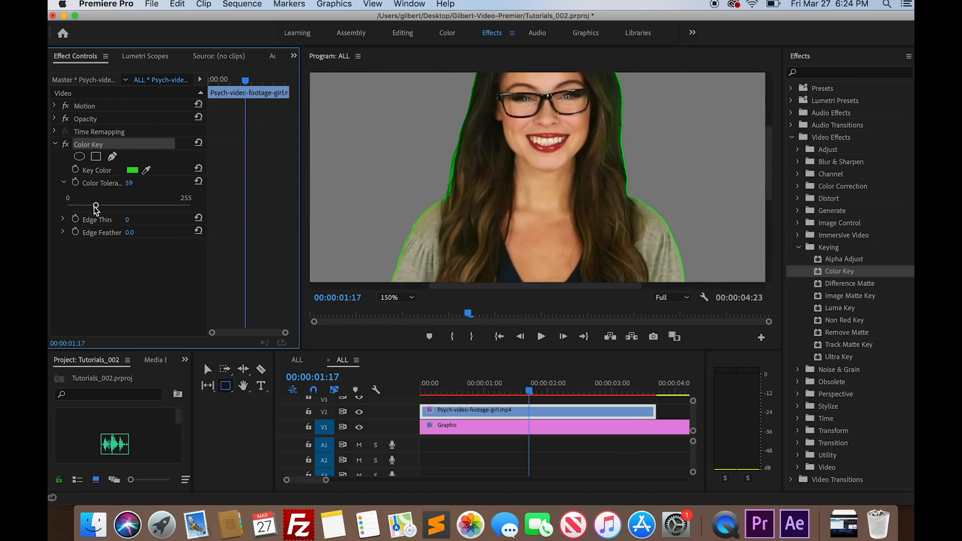
pyautogui.moveTo(95, 208); pyautogui.dragTo(110, 208)
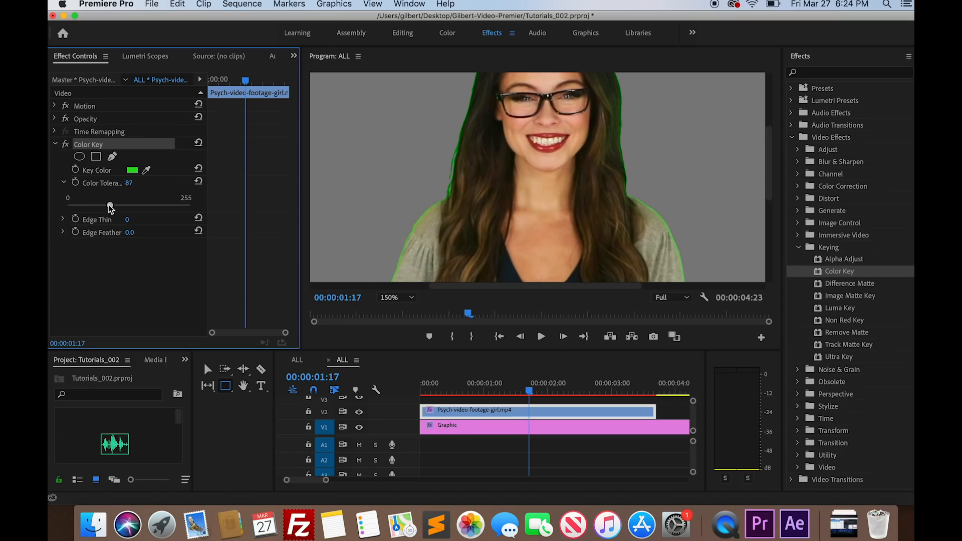
pyautogui.moveTo(109, 205); pyautogui.dragTo(66, 206)
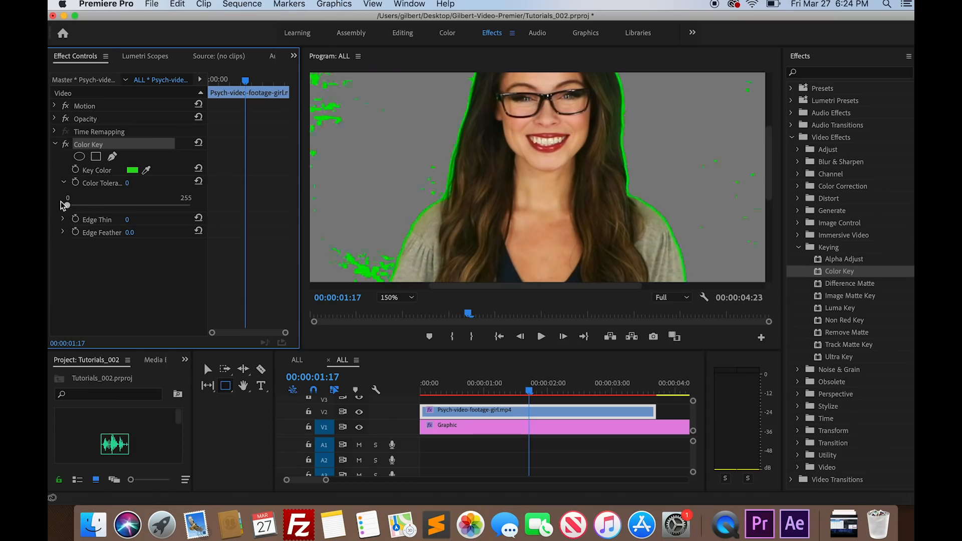
# Raise Color Key tolerance again, checking hair erosion, and settle around 105.
pyautogui.moveTo(67, 206); pyautogui.dragTo(122, 206)
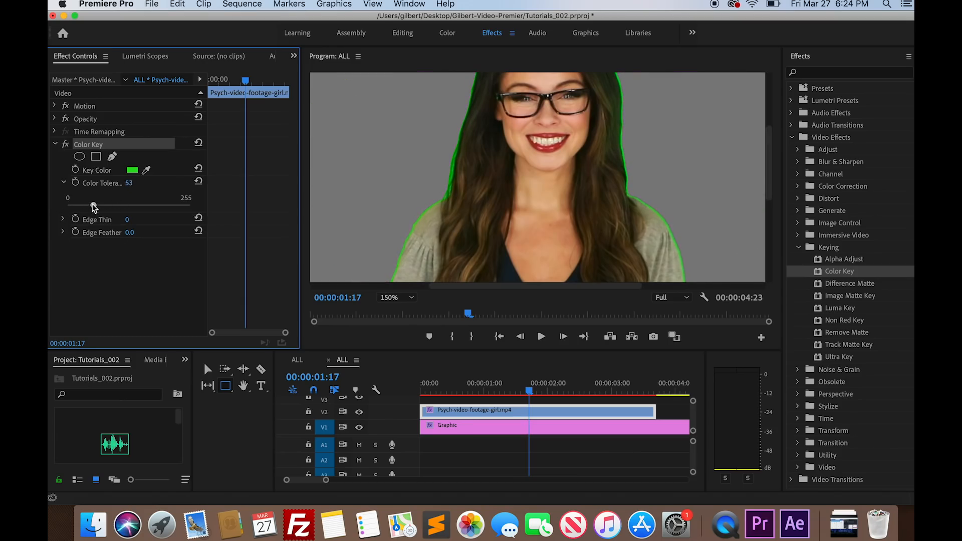
pyautogui.moveTo(90, 206); pyautogui.dragTo(118, 206)
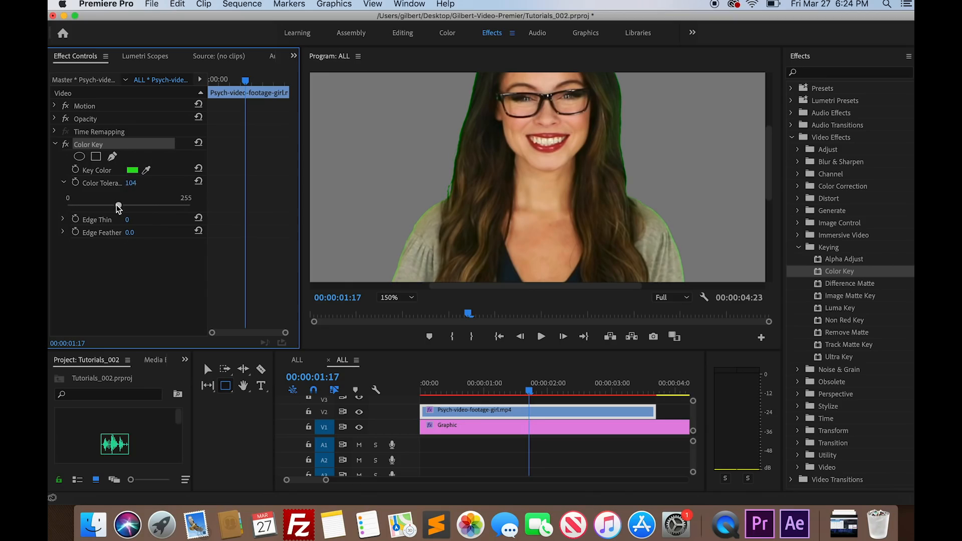
pyautogui.moveTo(118, 205); pyautogui.dragTo(142, 206)
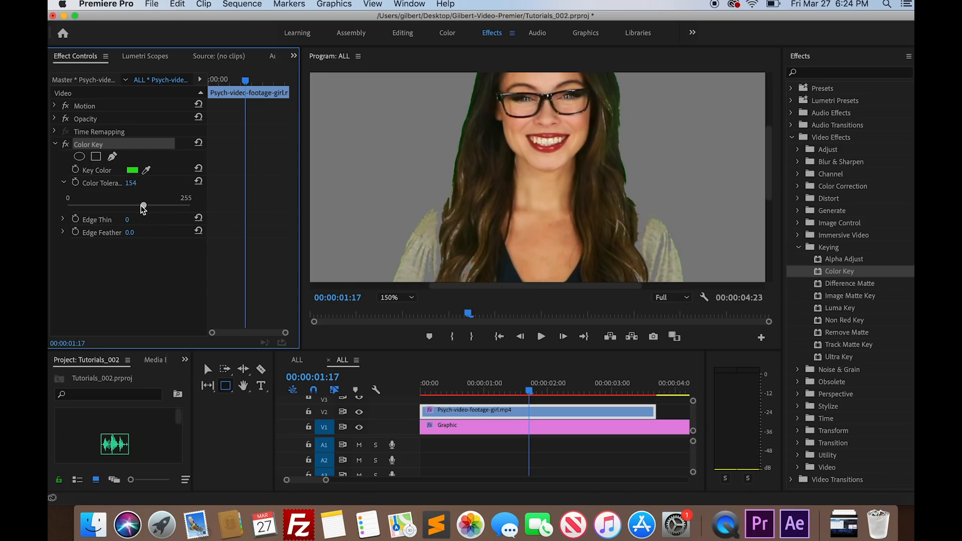
pyautogui.moveTo(143, 206); pyautogui.dragTo(147, 206)
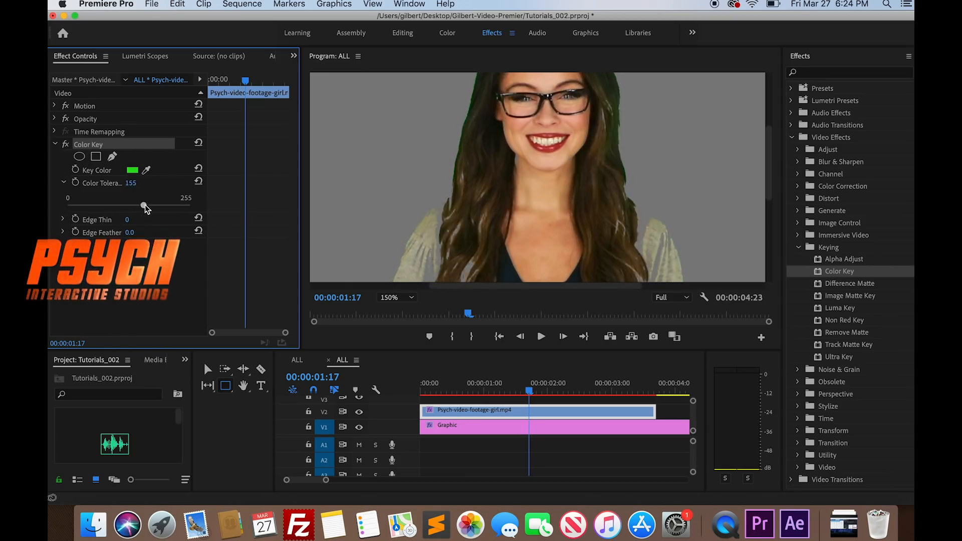
pyautogui.moveTo(144, 206); pyautogui.dragTo(151, 205)
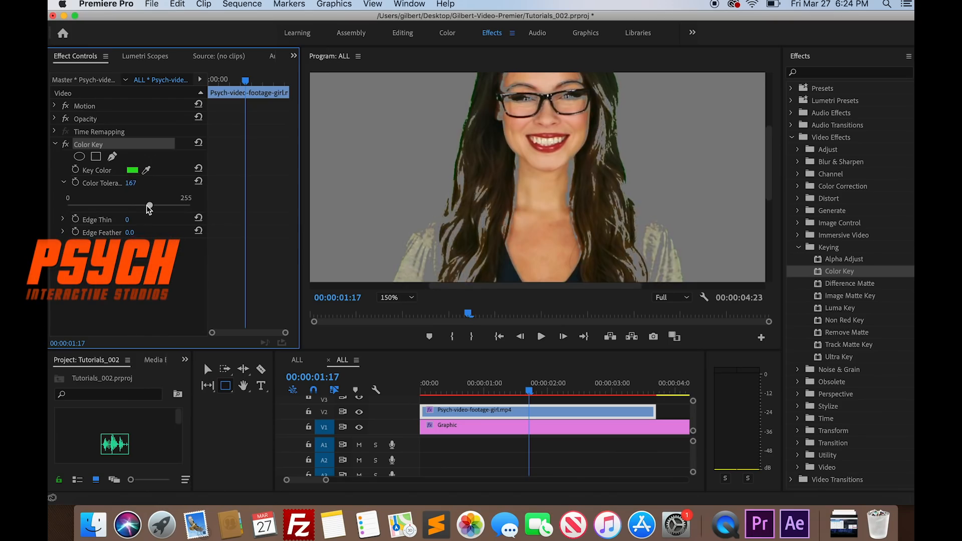
pyautogui.moveTo(148, 207); pyautogui.dragTo(166, 208)
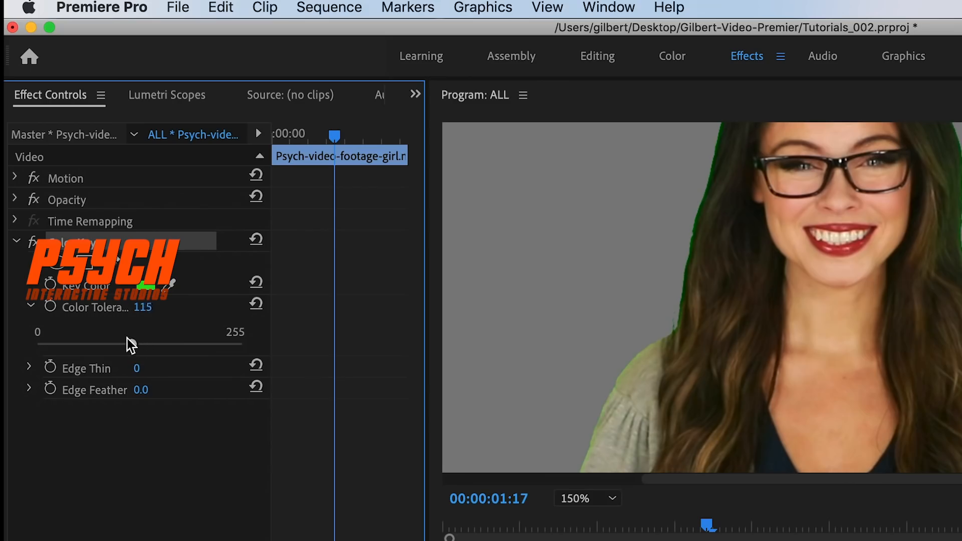
pyautogui.moveTo(129, 344); pyautogui.dragTo(136, 344)
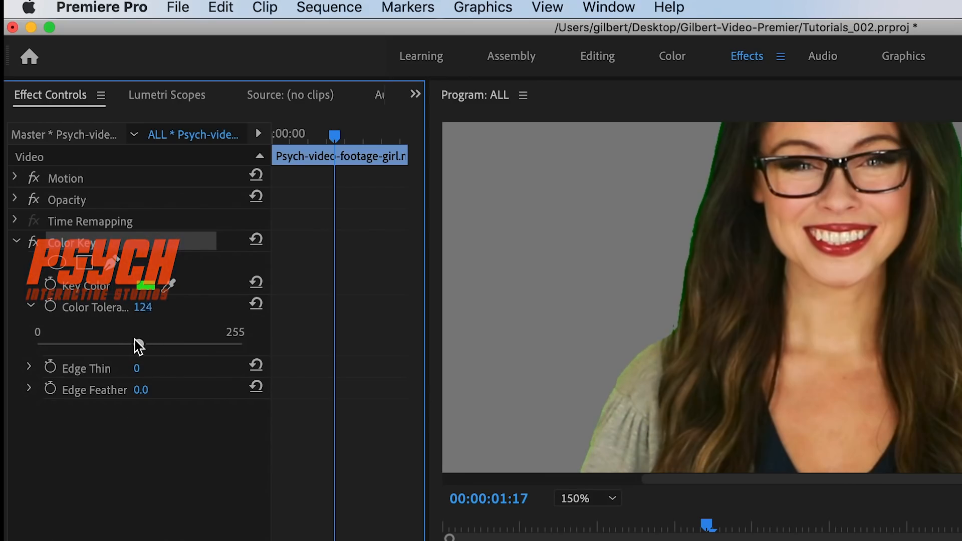
pyautogui.moveTo(135, 343); pyautogui.dragTo(116, 344)
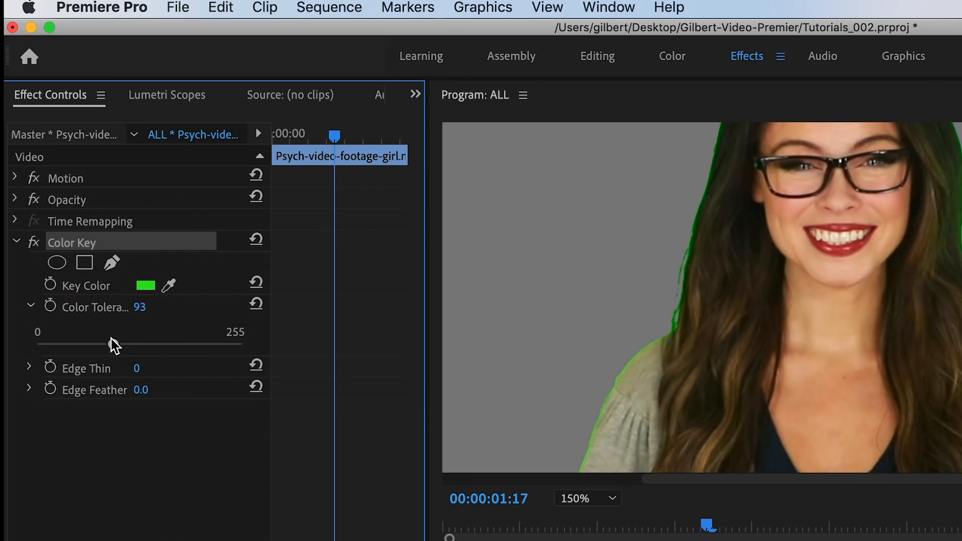
pyautogui.moveTo(110, 344); pyautogui.dragTo(121, 341)
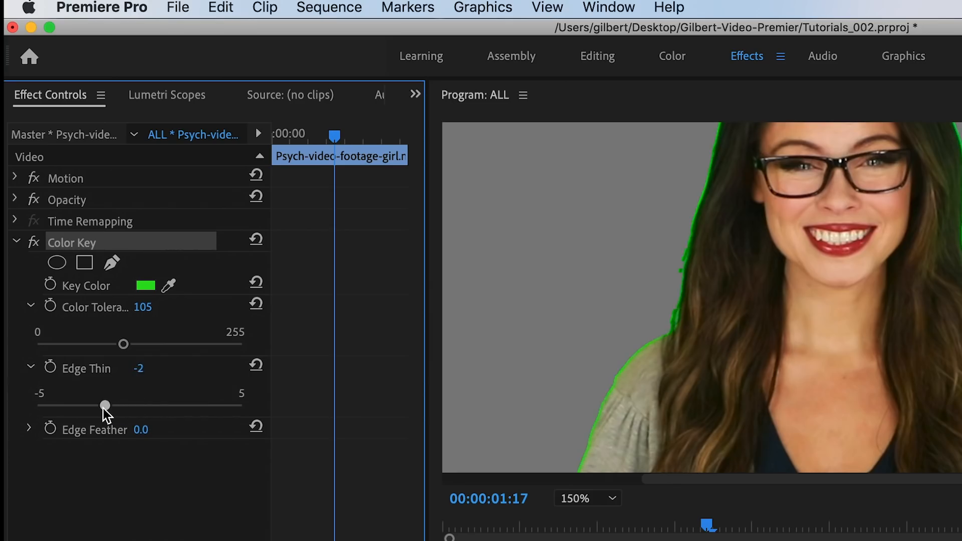
# Try several Edge Thin amounts, settle at 1, then feather edges to 2.3.
pyautogui.moveTo(105, 405); pyautogui.dragTo(121, 405)
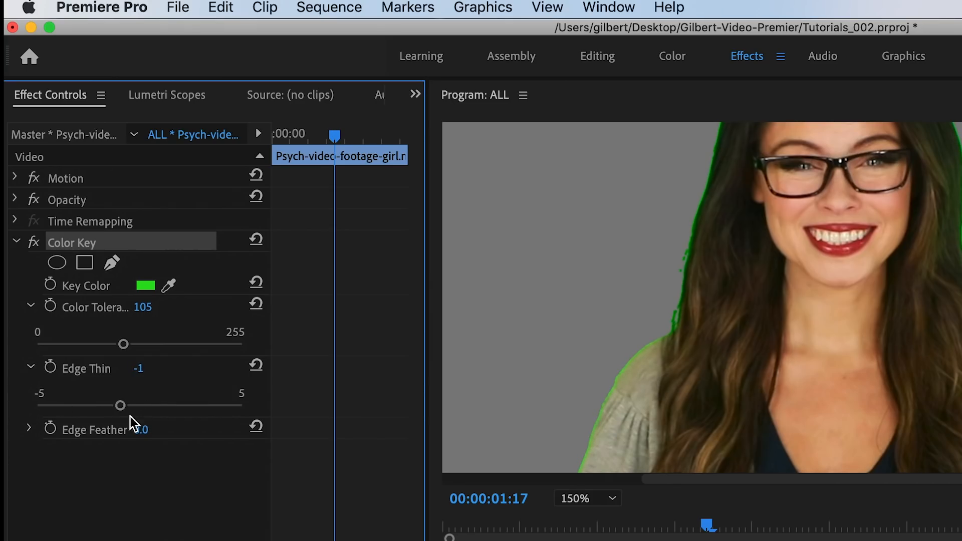
pyautogui.moveTo(123, 405); pyautogui.dragTo(150, 405)
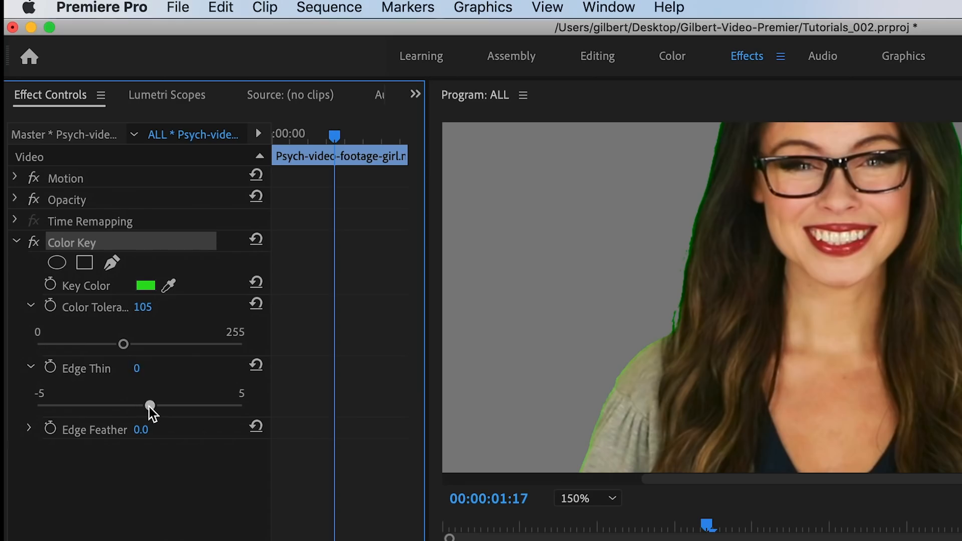
pyautogui.moveTo(150, 406); pyautogui.dragTo(169, 407)
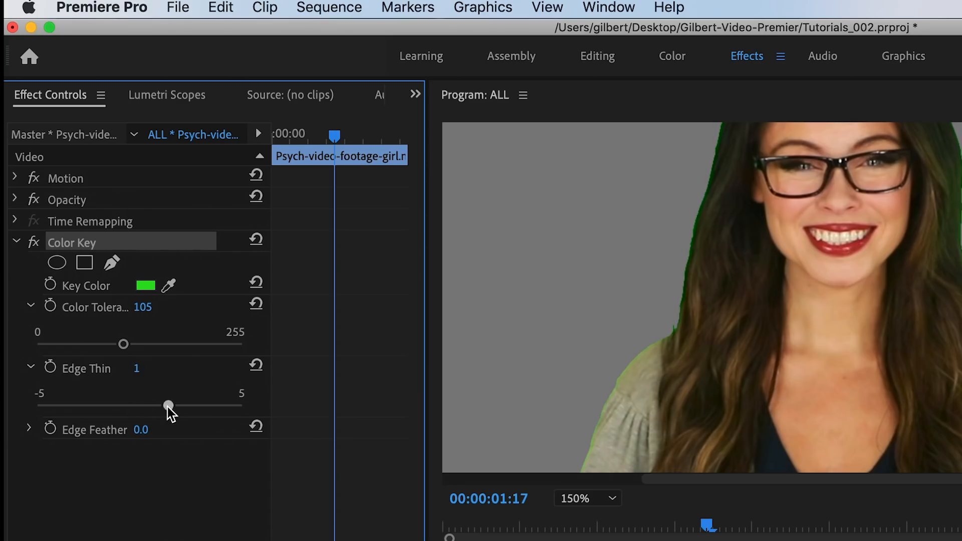
pyautogui.moveTo(169, 405); pyautogui.dragTo(142, 406)
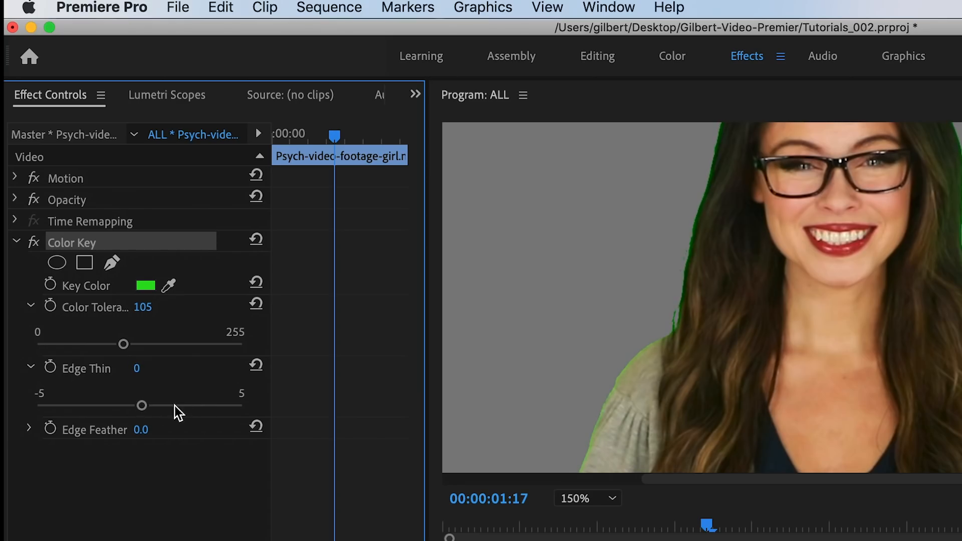
pyautogui.moveTo(124, 405); pyautogui.dragTo(154, 406)
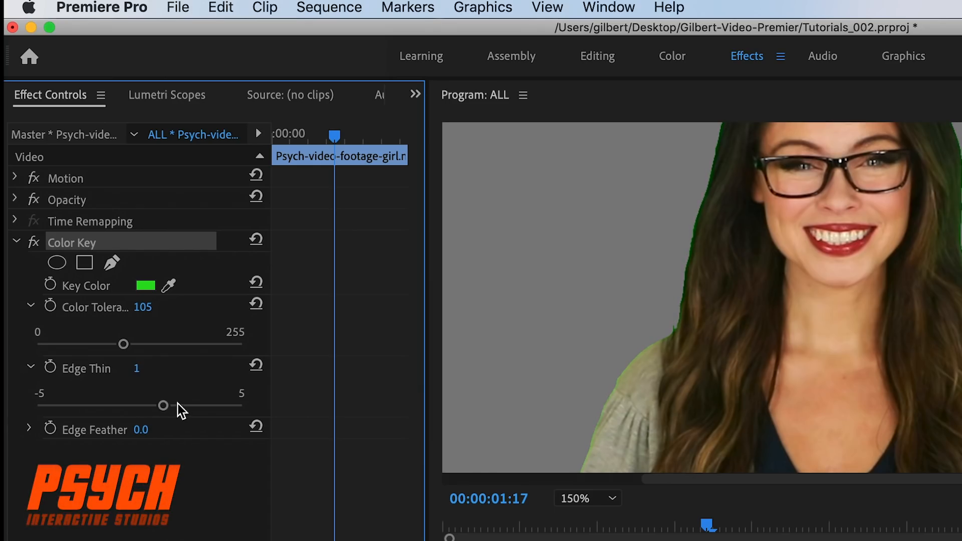
pyautogui.moveTo(163, 405); pyautogui.dragTo(215, 405)
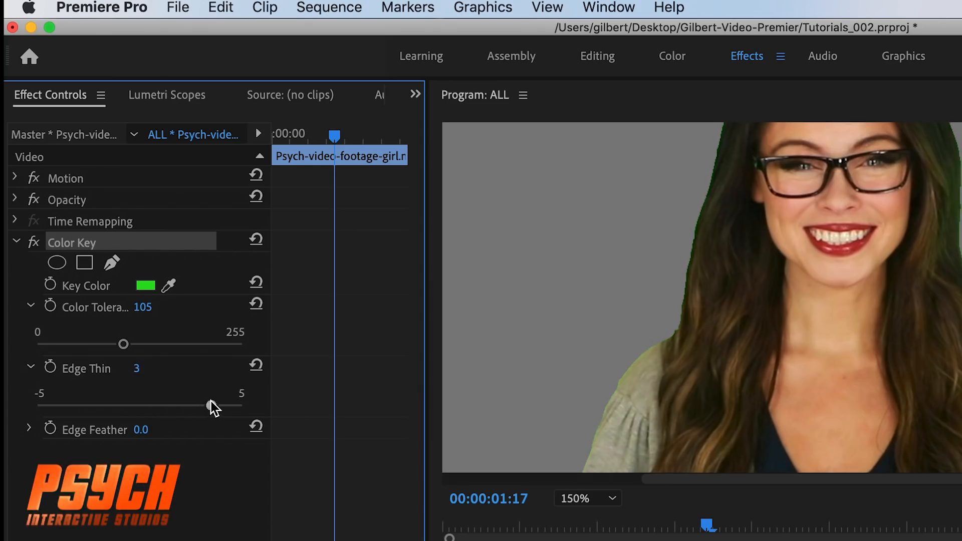
pyautogui.moveTo(211, 405); pyautogui.dragTo(123, 405)
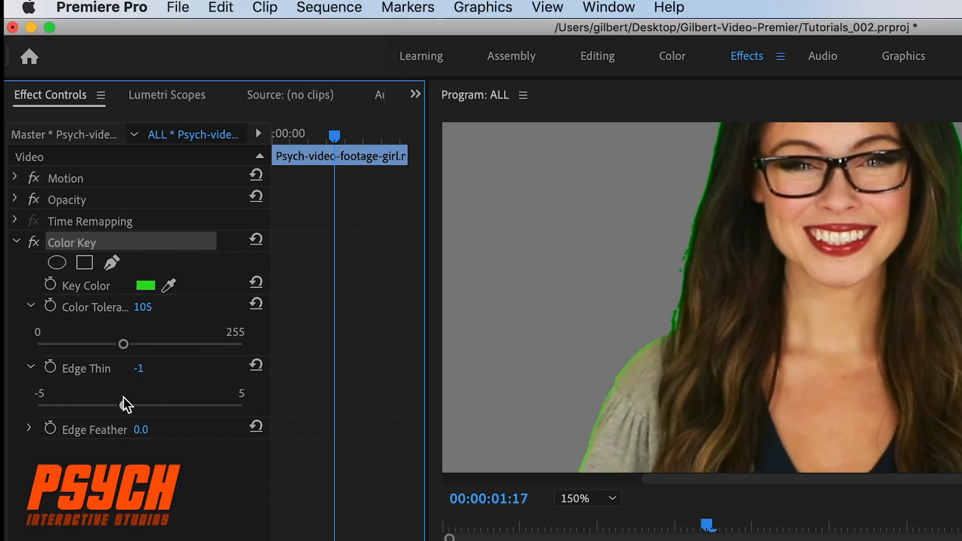
pyautogui.moveTo(123, 407); pyautogui.dragTo(165, 407)
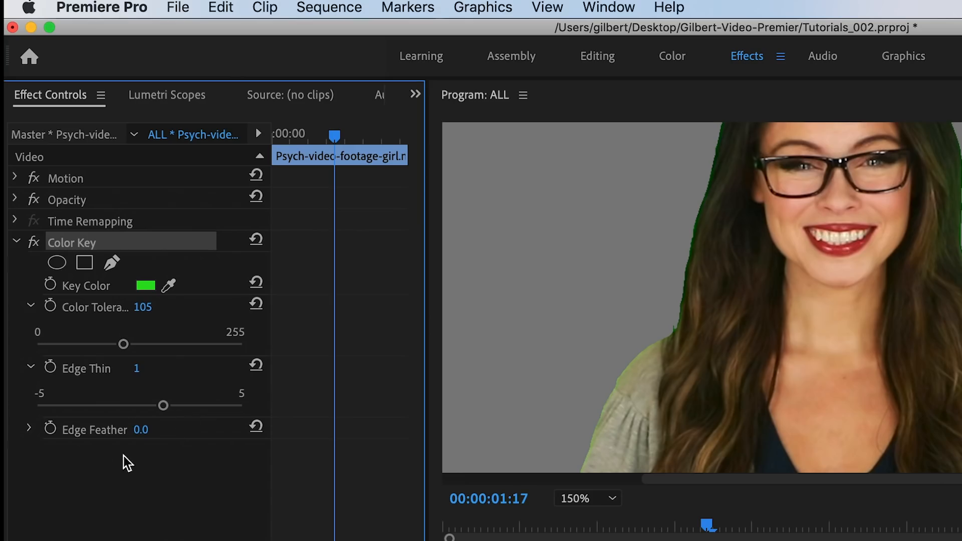
pyautogui.moveTo(31, 435)
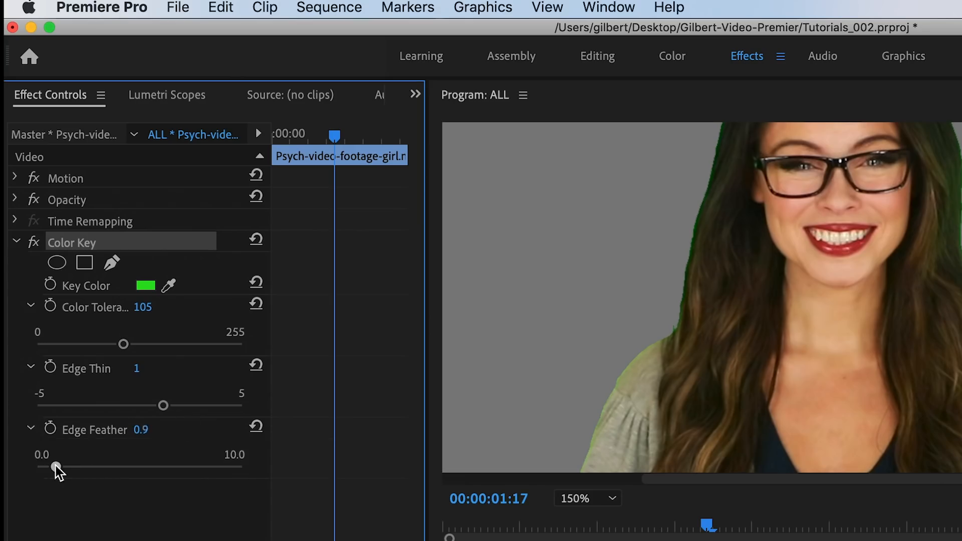
pyautogui.moveTo(55, 468); pyautogui.dragTo(84, 467)
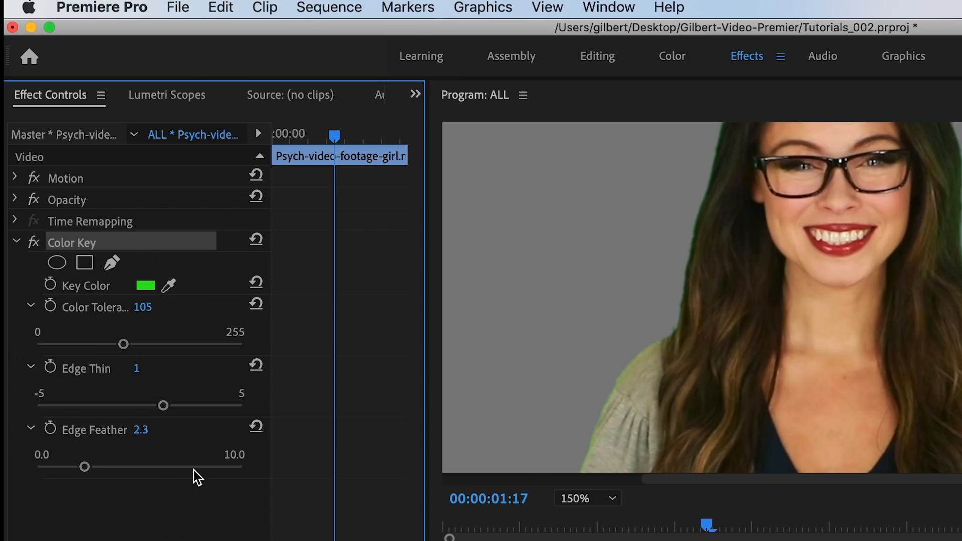
pyautogui.moveTo(566, 488)
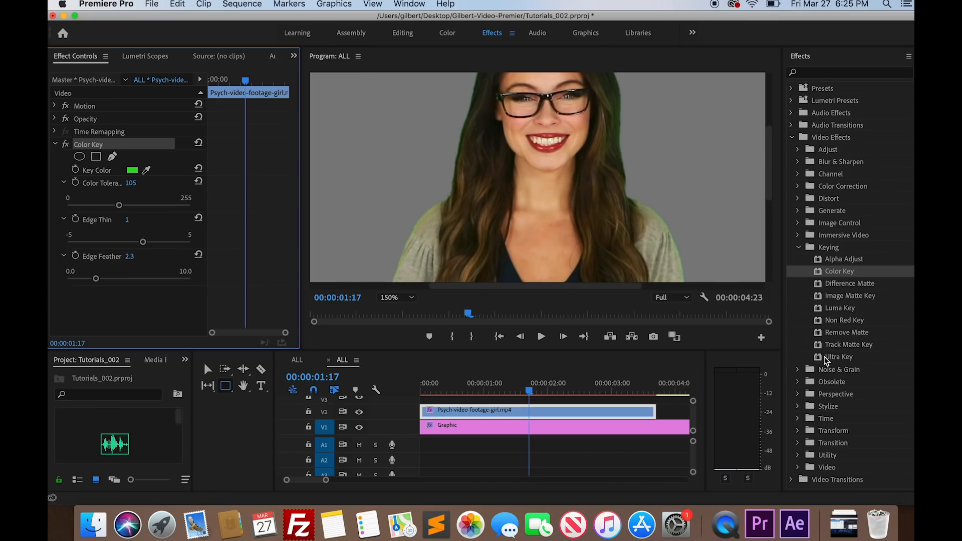
pyautogui.moveTo(824, 362)
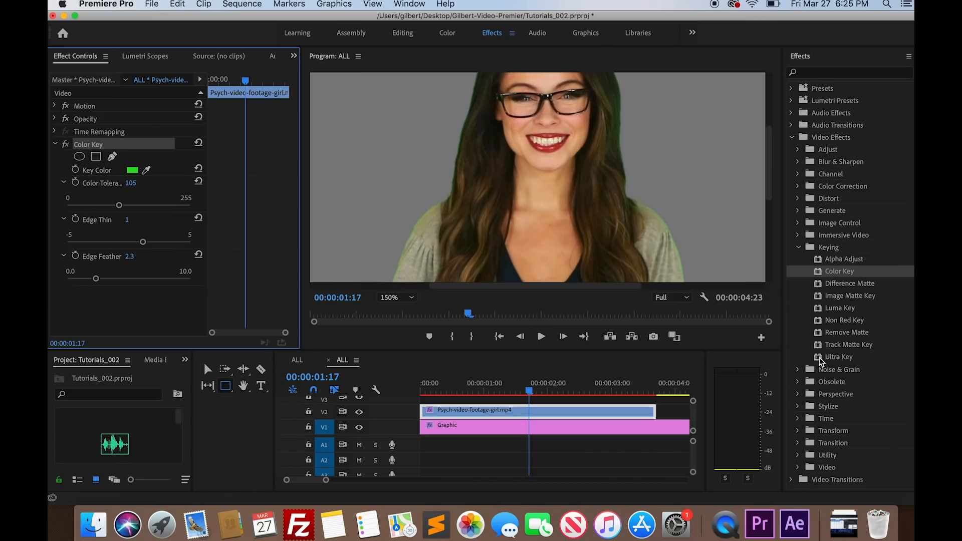
pyautogui.moveTo(821, 361)
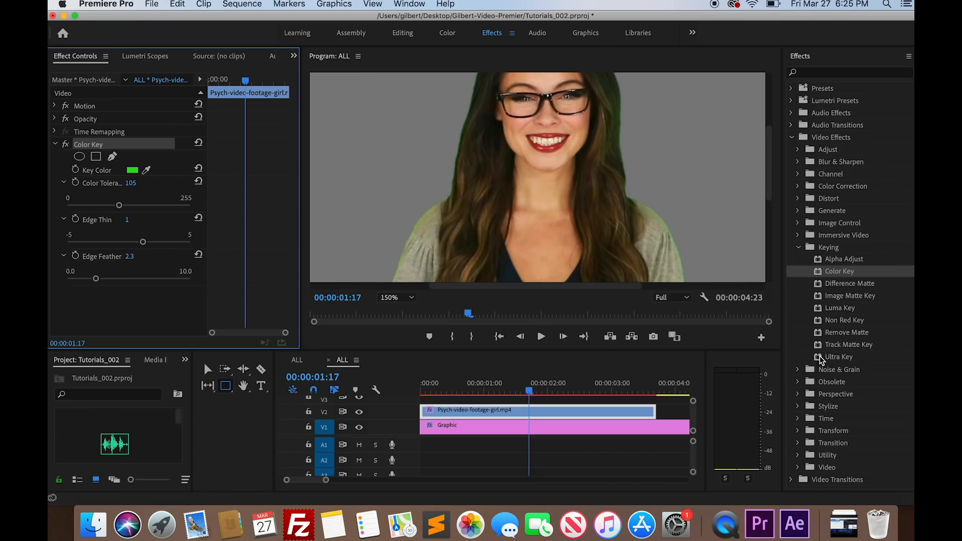
# Apply Ultra Key from Video Effects > Keying beneath the existing Color Key.
pyautogui.doubleClick(839, 357)
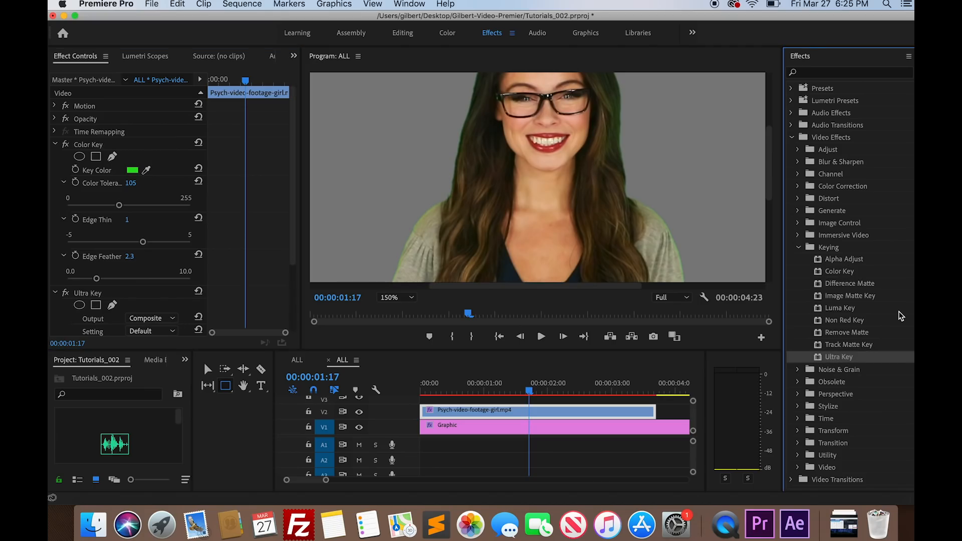
pyautogui.moveTo(886, 307)
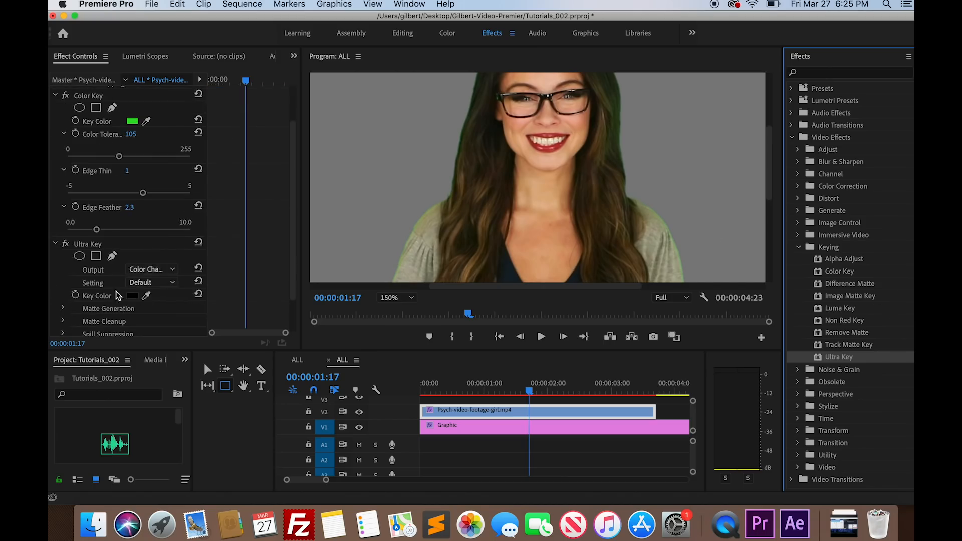
# Switch Ultra Key Output to Composite and expand the Matte Cleanup settings.
pyautogui.click(151, 268)
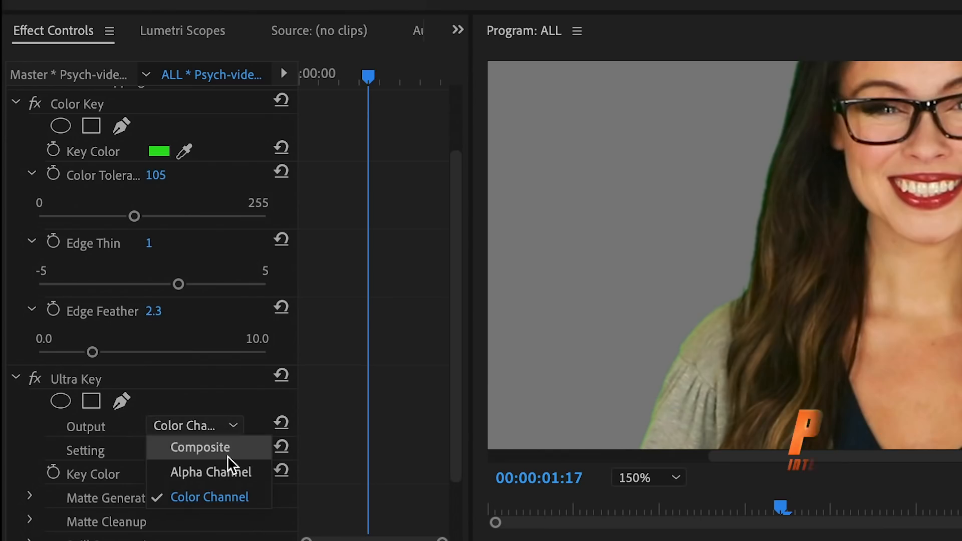
pyautogui.click(200, 447)
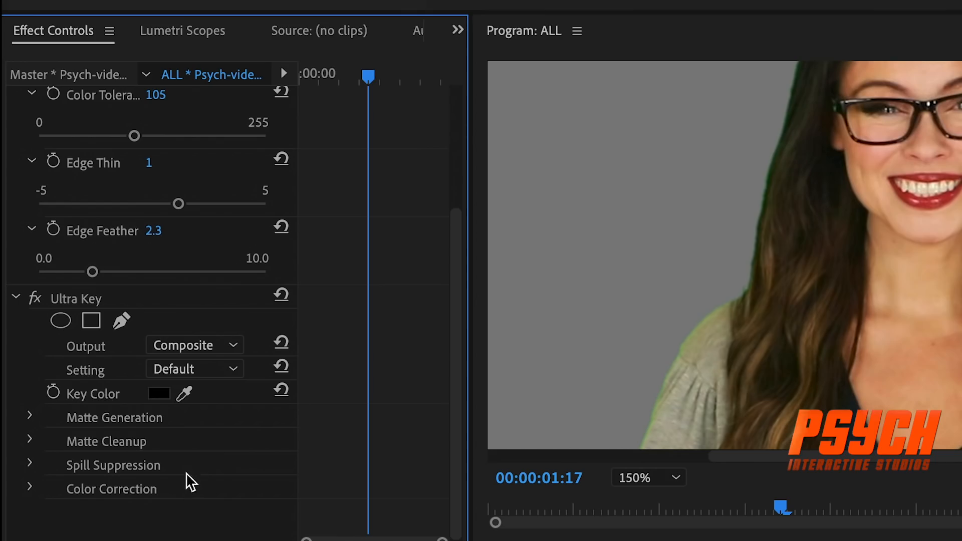
pyautogui.click(29, 488)
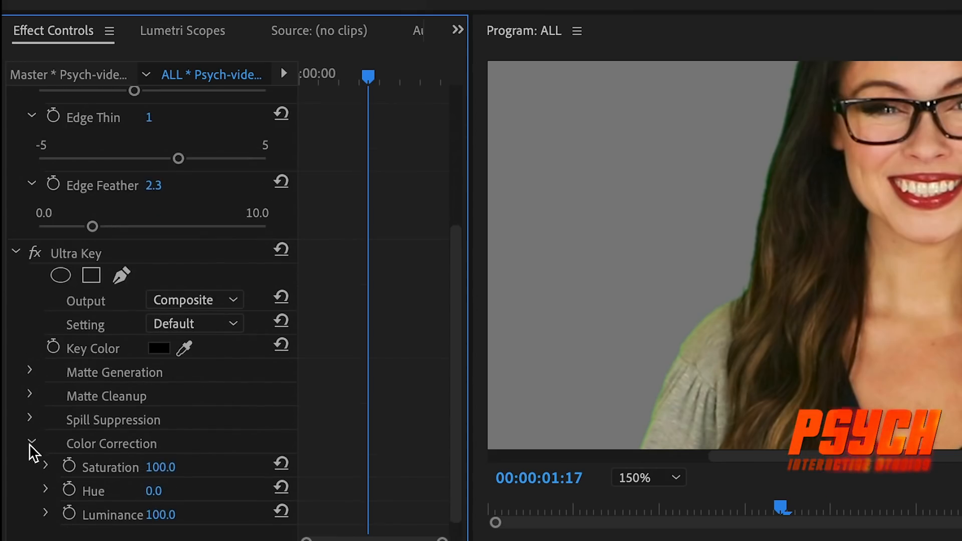
pyautogui.click(29, 443)
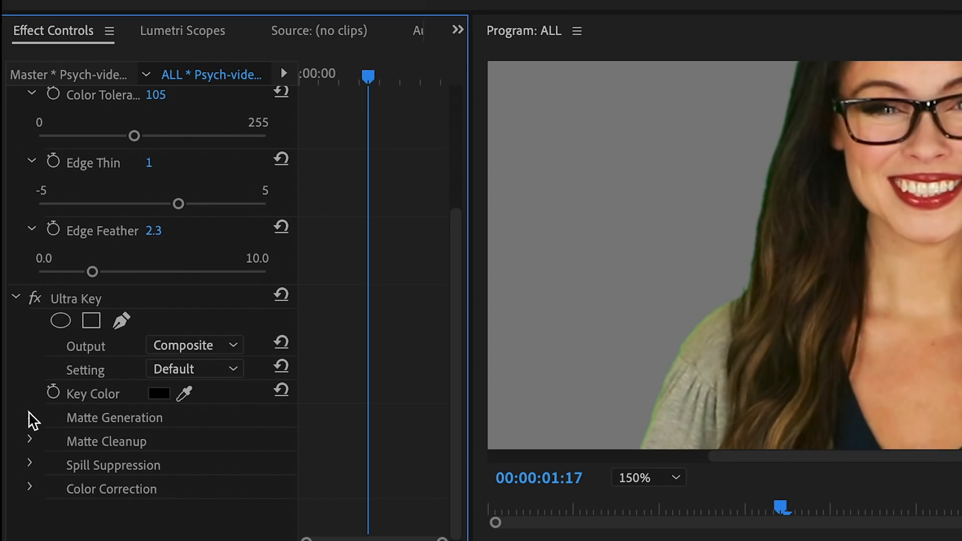
pyautogui.click(29, 441)
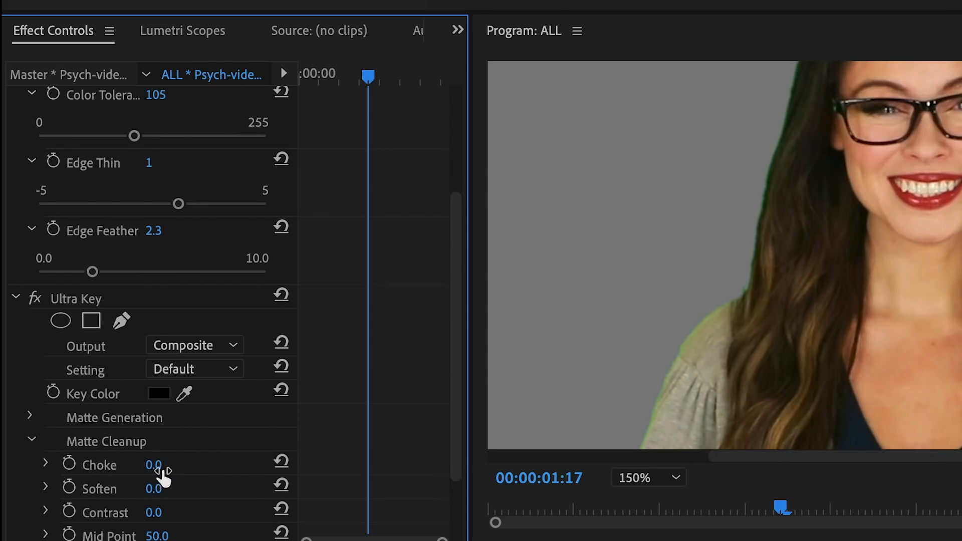
pyautogui.moveTo(246, 482)
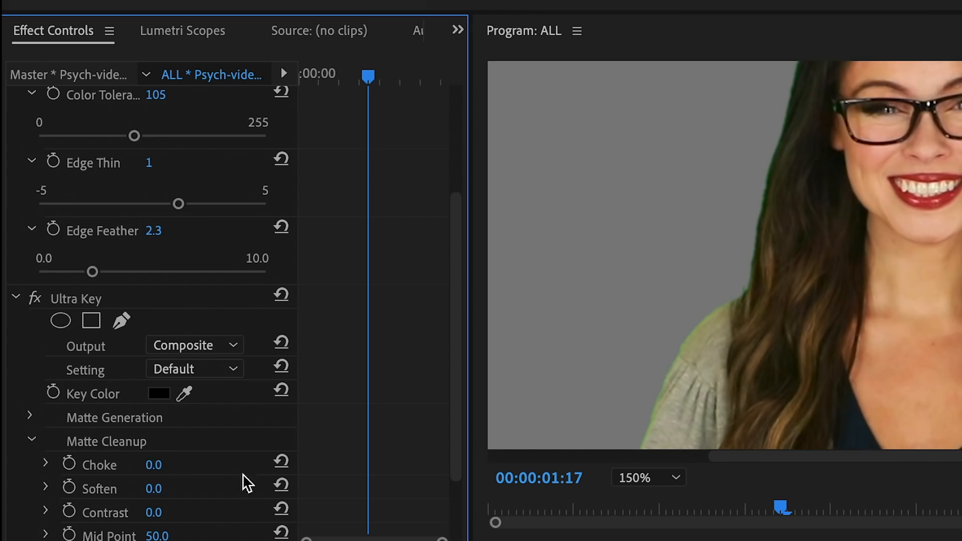
# Choke the Ultra Key matte to 40.1.
pyautogui.click(648, 478)
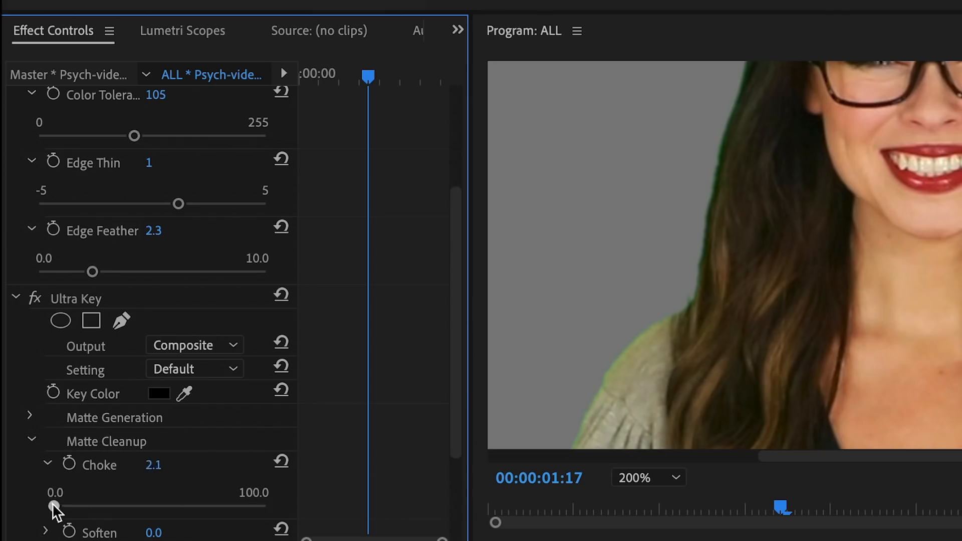
pyautogui.moveTo(54, 506); pyautogui.dragTo(136, 507)
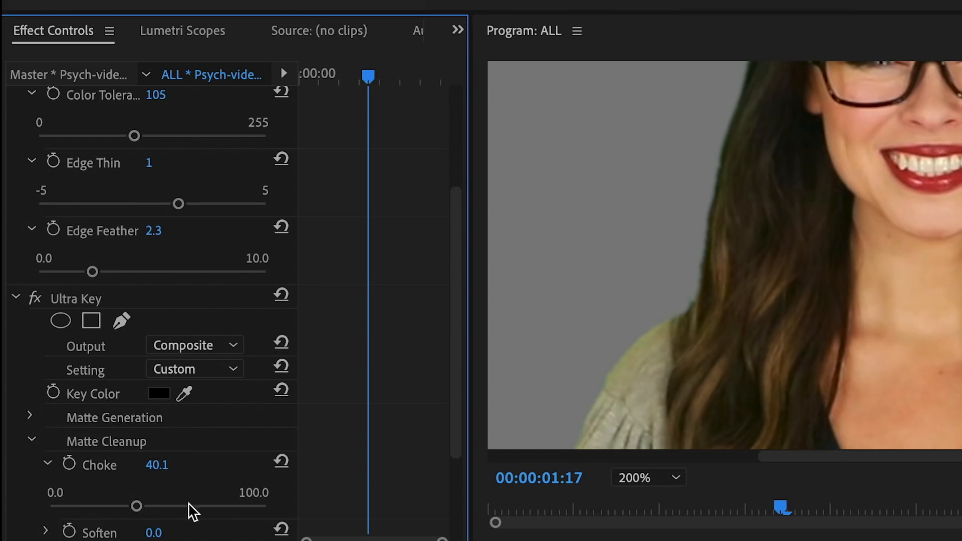
pyautogui.scroll(-3)
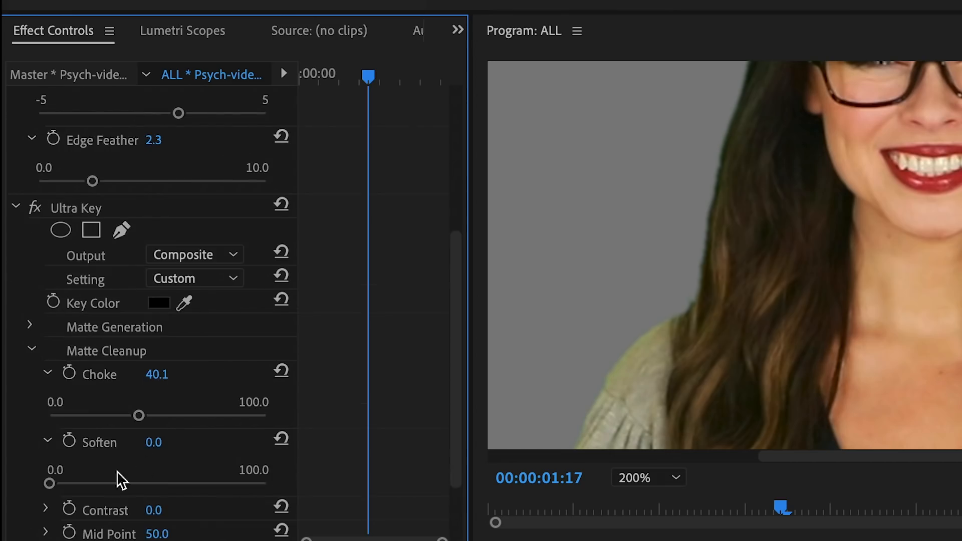
# Soften the matte to 28.1 and set Contrast to exactly 50.
pyautogui.moveTo(49, 484); pyautogui.dragTo(160, 484)
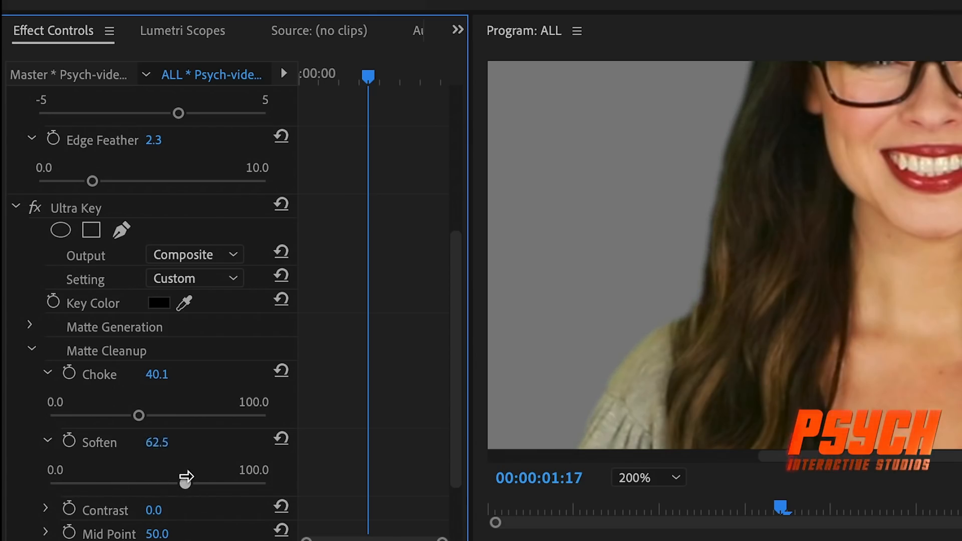
pyautogui.moveTo(181, 484); pyautogui.dragTo(134, 483)
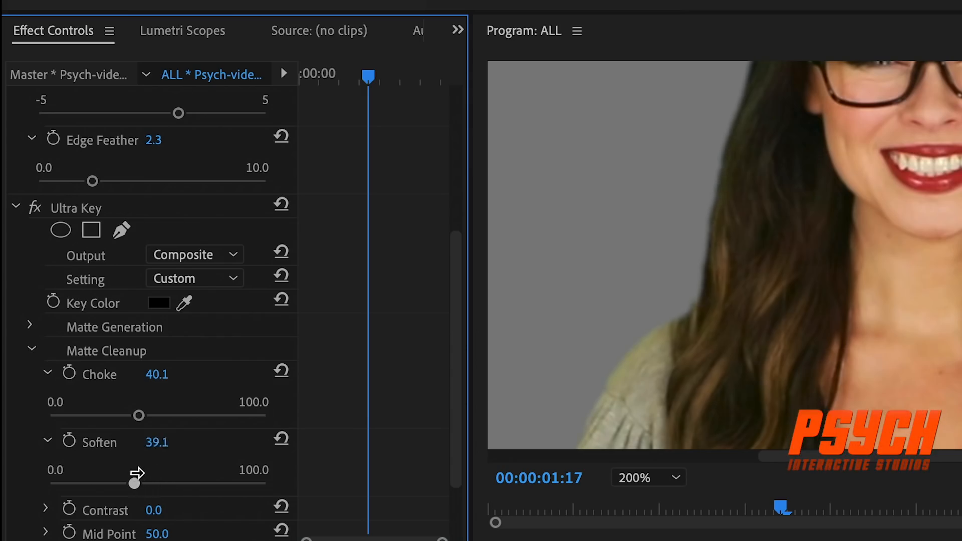
pyautogui.moveTo(133, 481); pyautogui.dragTo(93, 481)
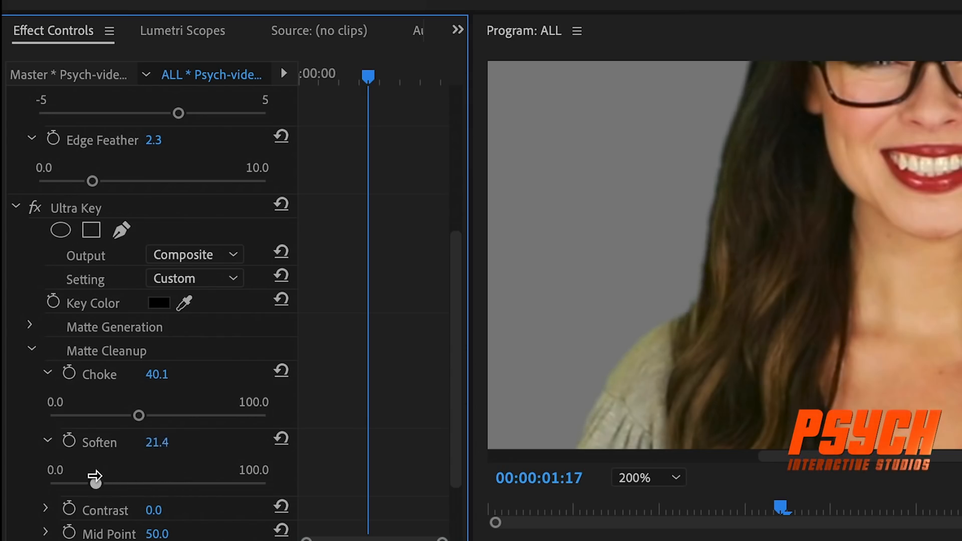
pyautogui.moveTo(96, 481); pyautogui.dragTo(123, 481)
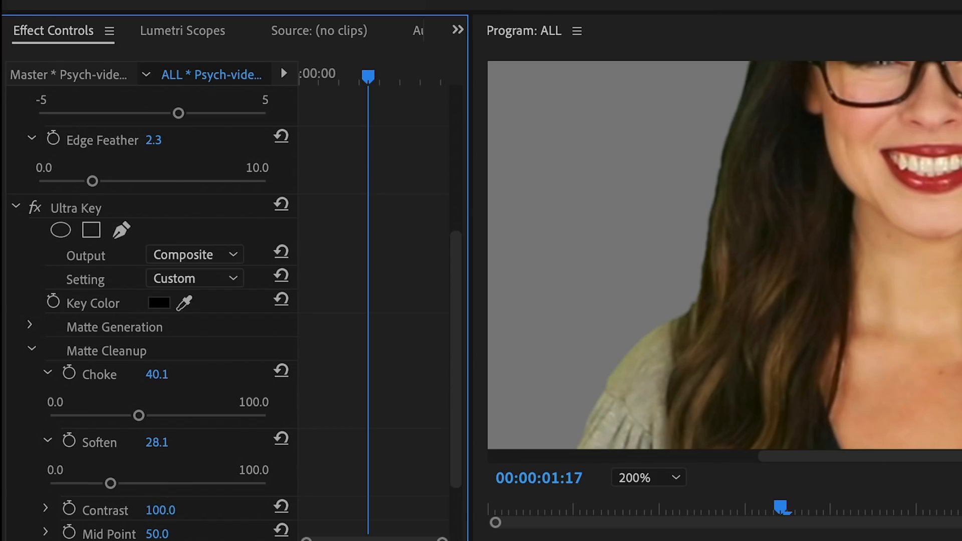
pyautogui.moveTo(160, 510); pyautogui.dragTo(136, 510)
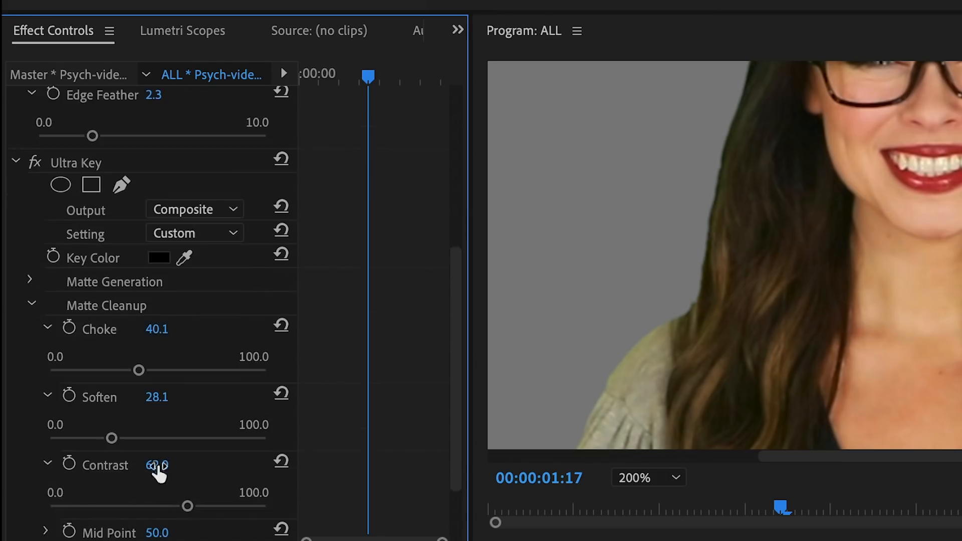
pyautogui.doubleClick(156, 465)
pyautogui.write('50')
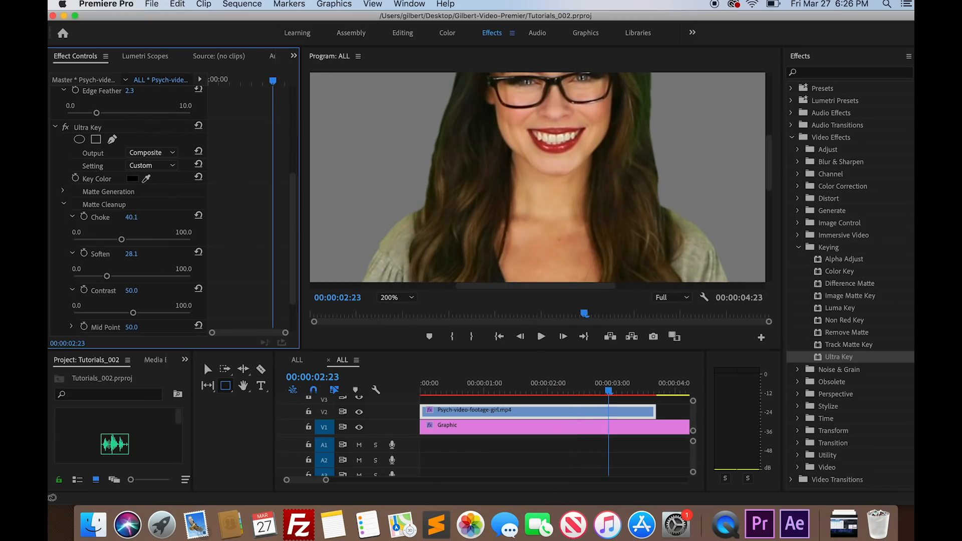
pyautogui.click(397, 297)
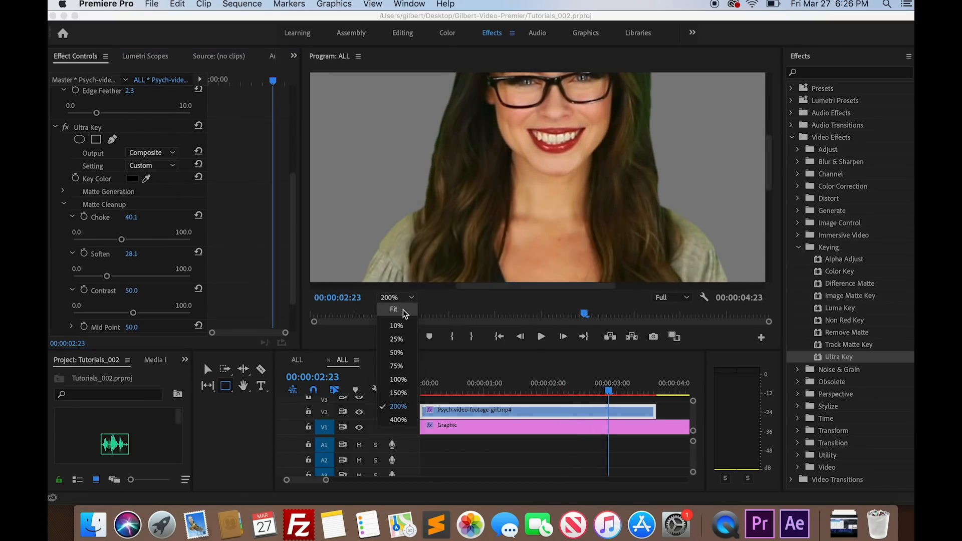
pyautogui.click(394, 309)
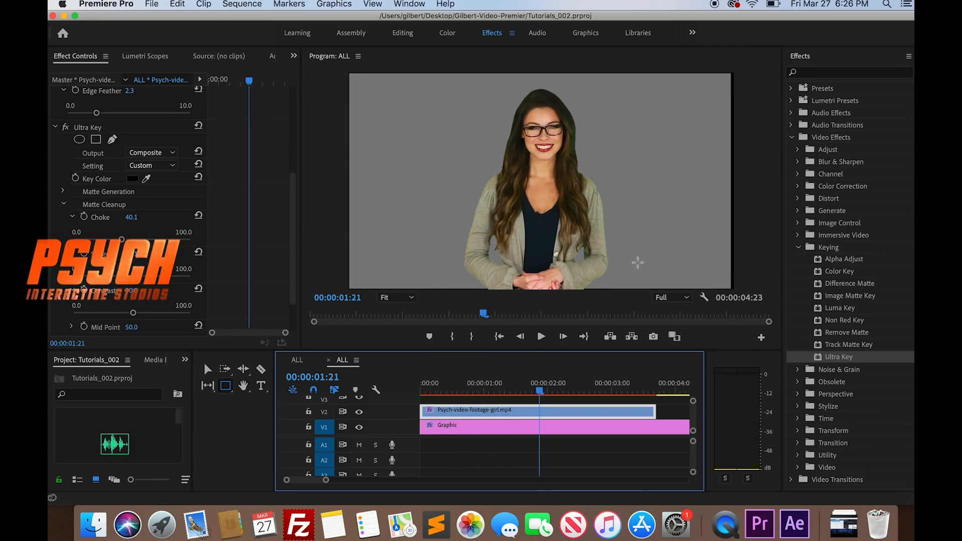
pyautogui.click(541, 336)
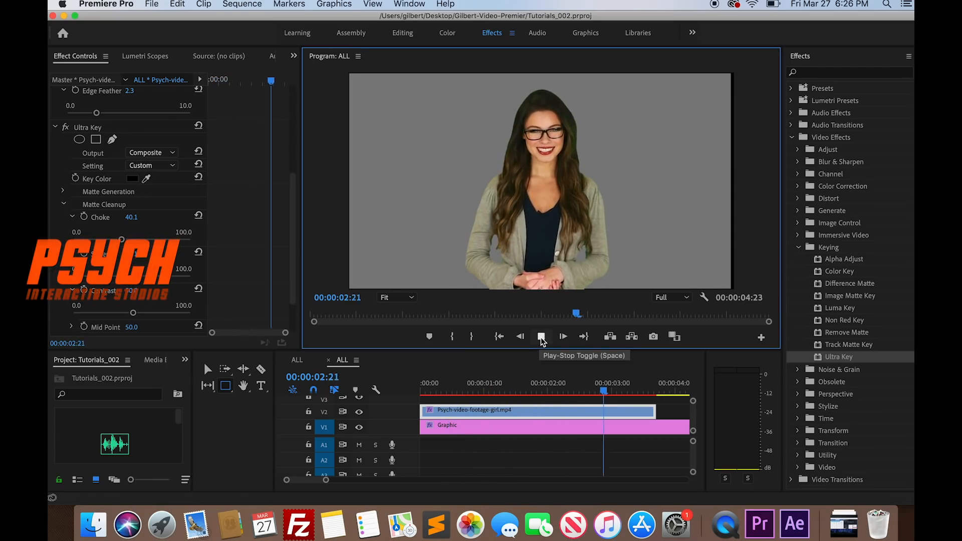
pyautogui.click(541, 337)
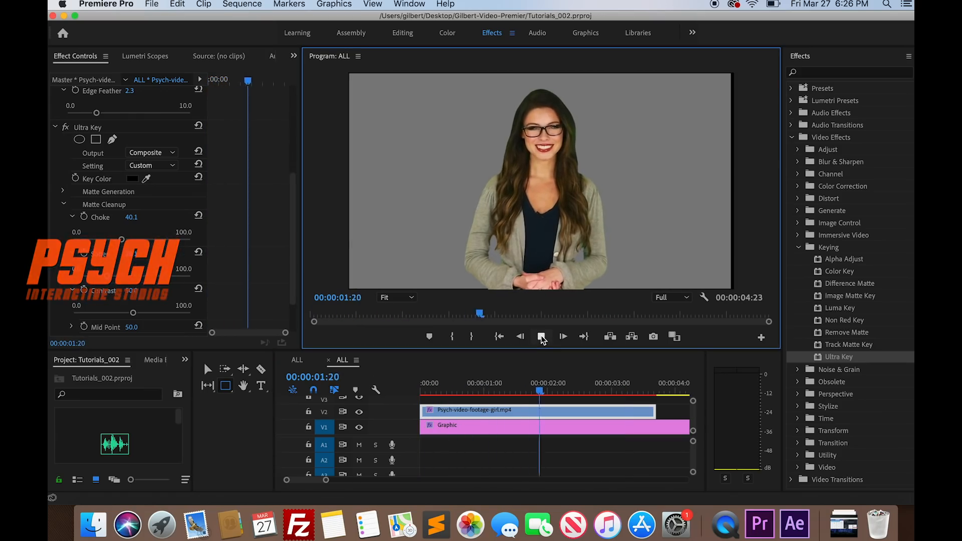
# Collapse the Ultra Key and Color Key settings in Effect Controls.
pyautogui.click(151, 5)
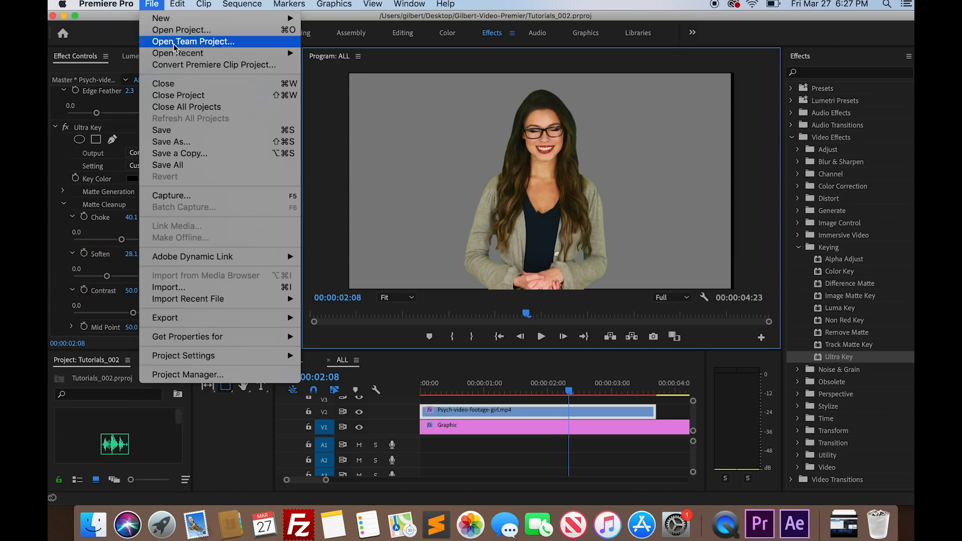
pyautogui.click(161, 129)
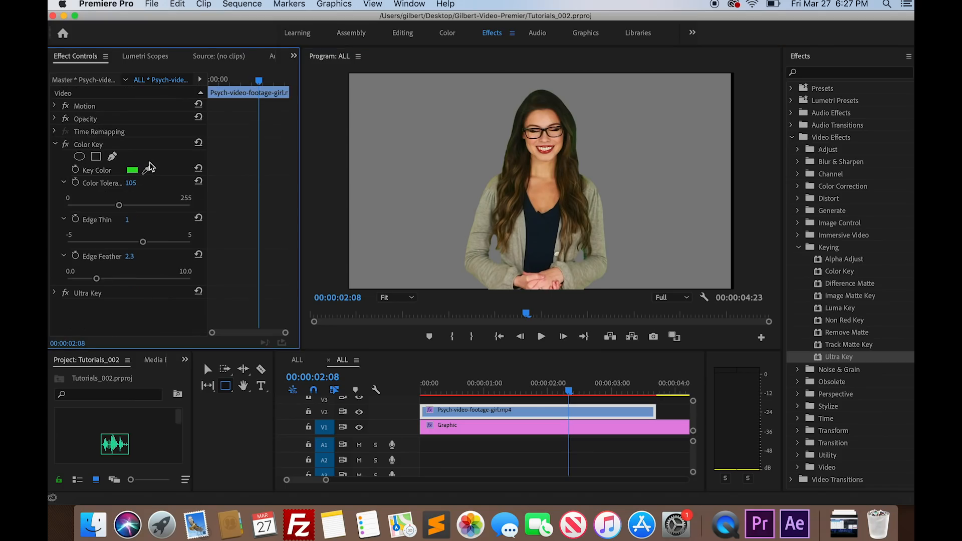
pyautogui.click(54, 144)
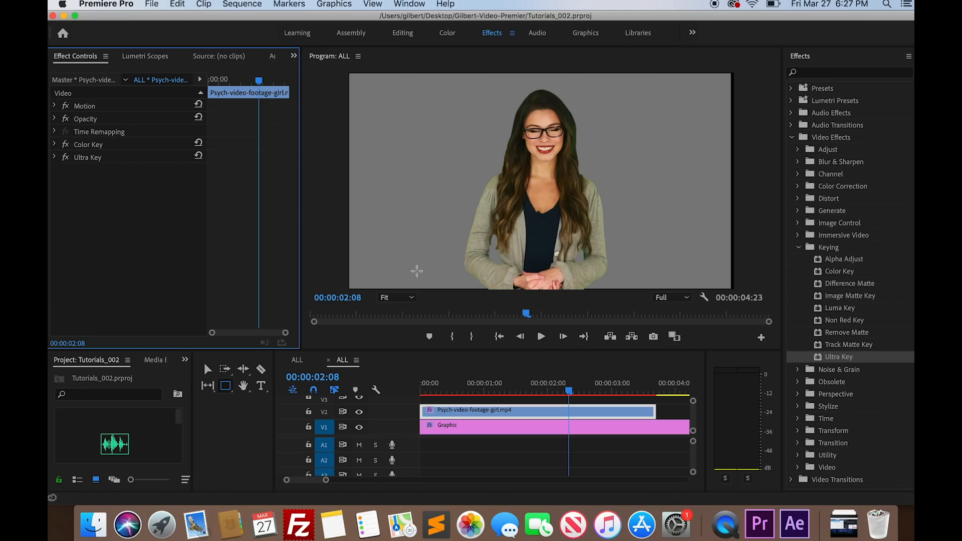
pyautogui.moveTo(794, 523)
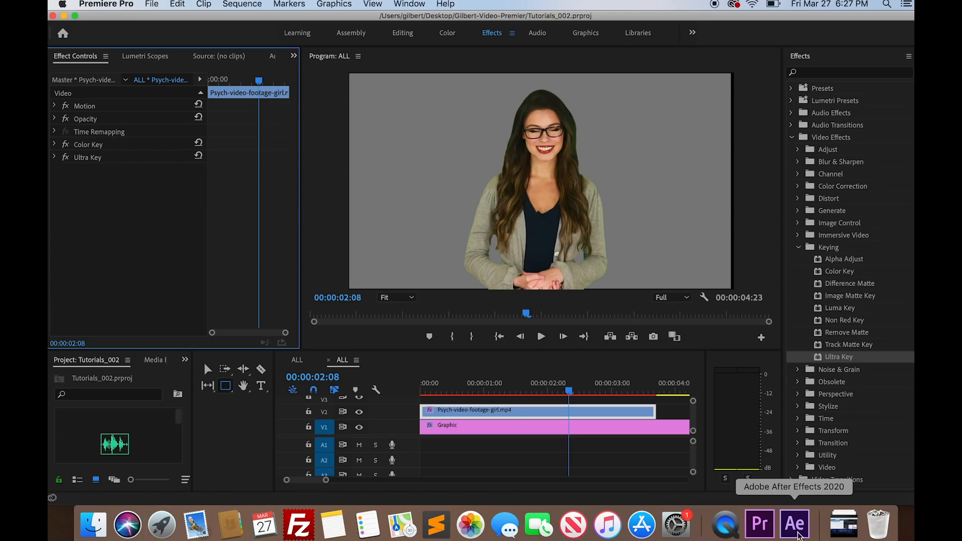
# Switch to After Effects and import the green1.mp4 footage.
pyautogui.click(794, 525)
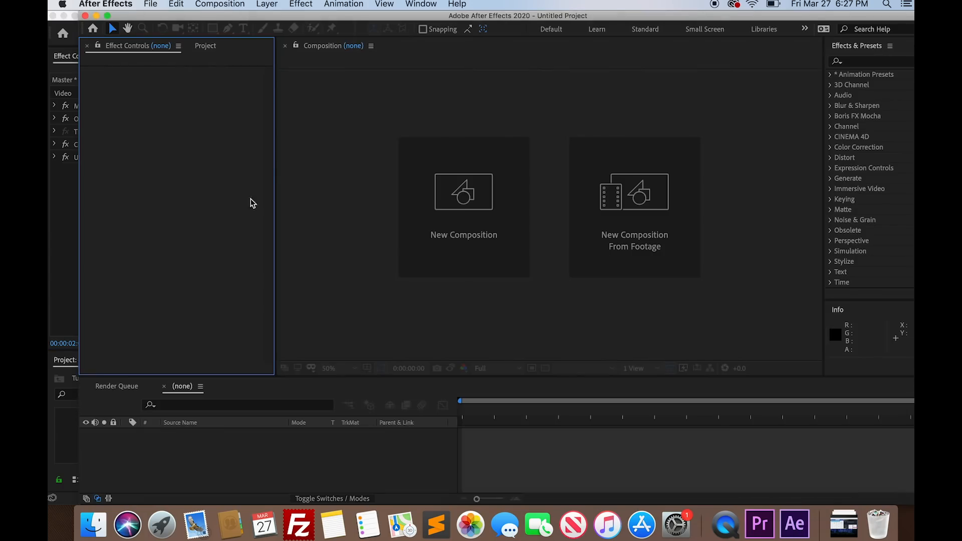
pyautogui.moveTo(189, 183)
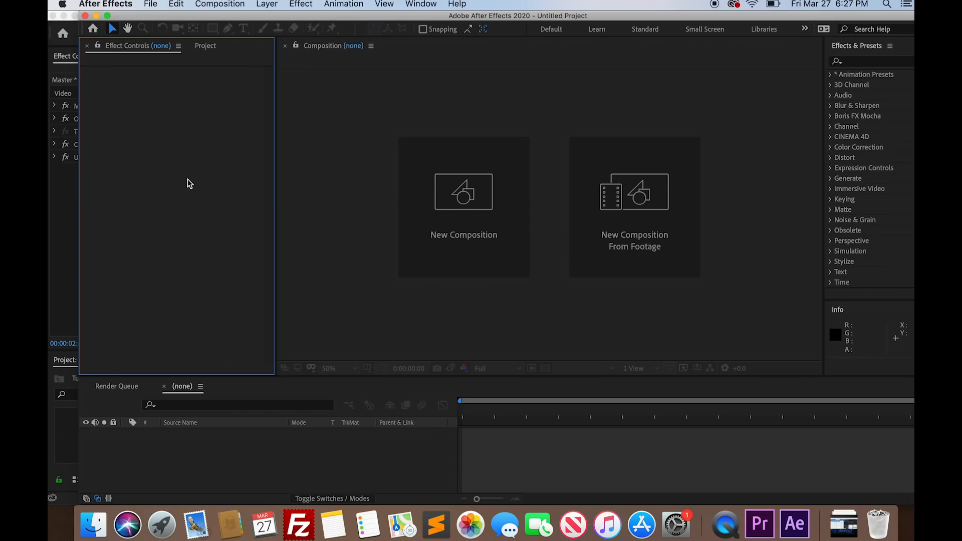
pyautogui.moveTo(192, 226)
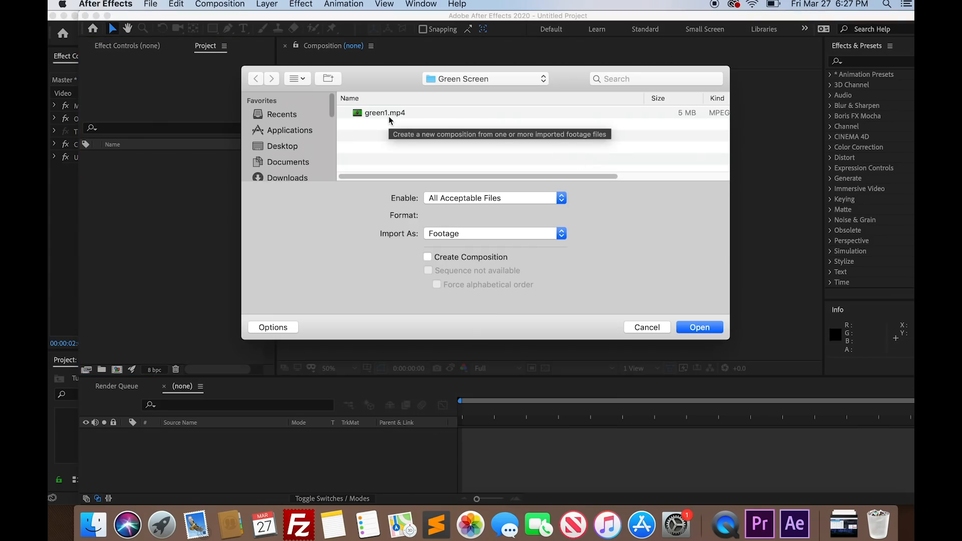
pyautogui.click(699, 328)
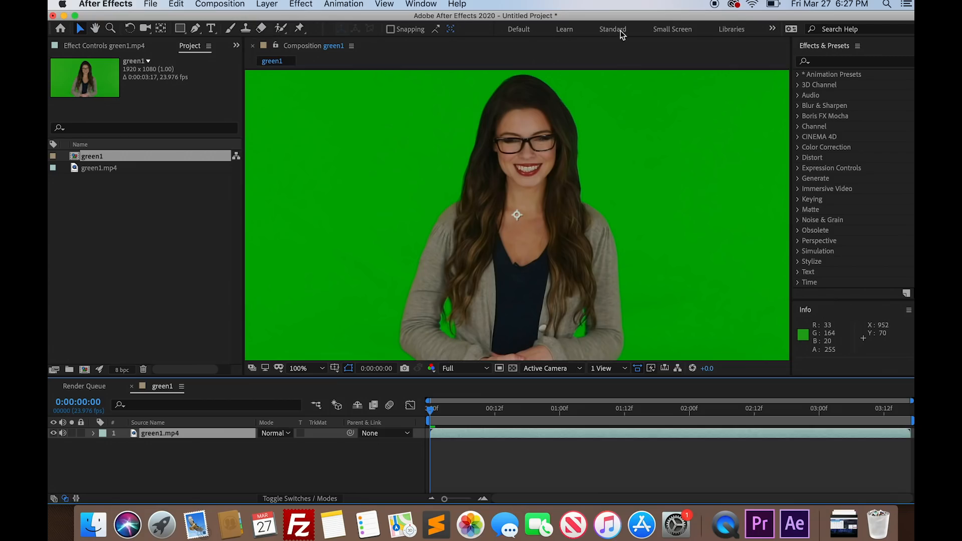
# Switch to the Effects workspace and apply Obsolete > Color Key to green1.mp4.
pyautogui.click(773, 29)
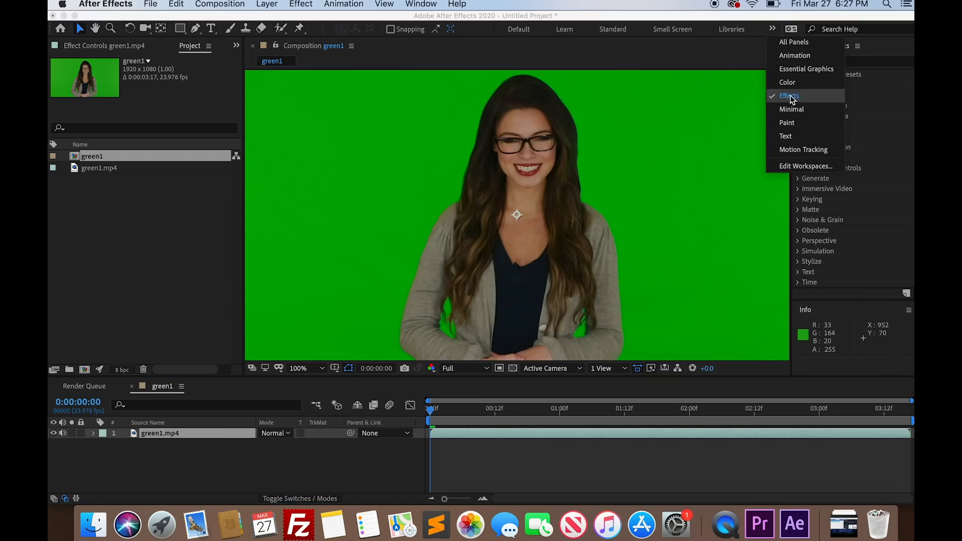
pyautogui.click(788, 96)
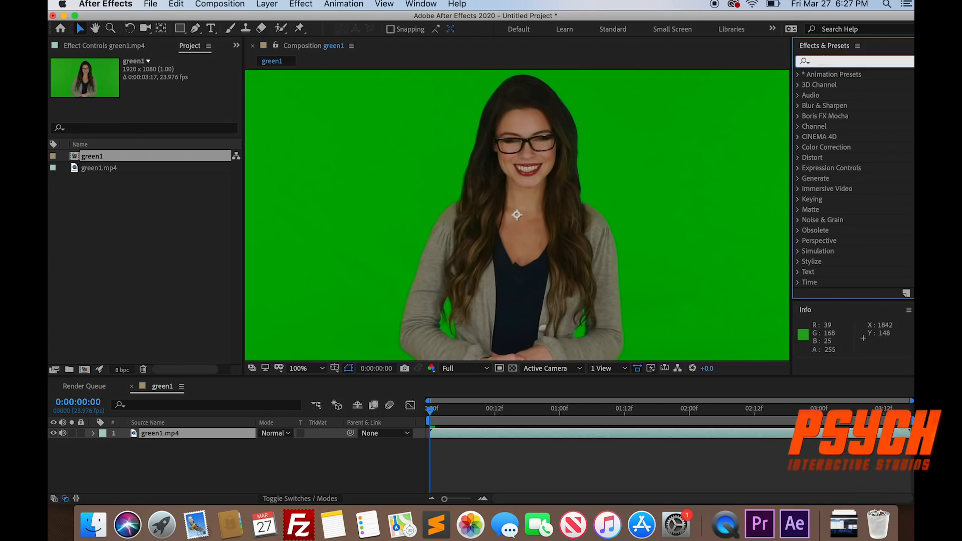
pyautogui.write('color k')
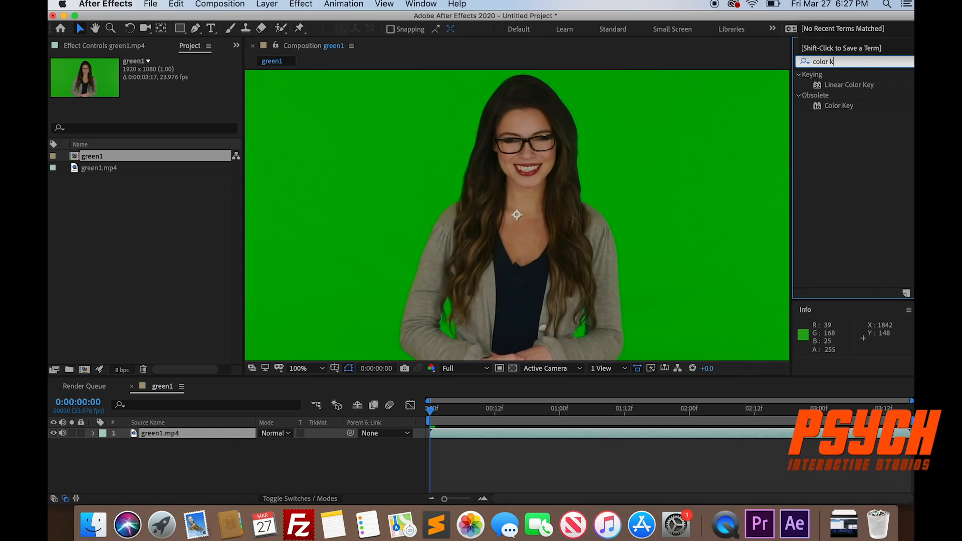
pyautogui.write('ey')
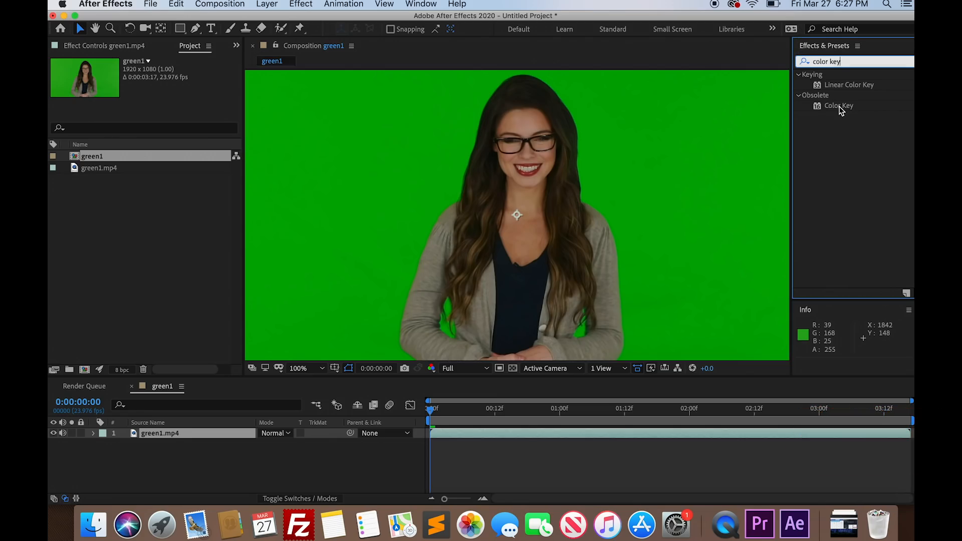
pyautogui.doubleClick(839, 106)
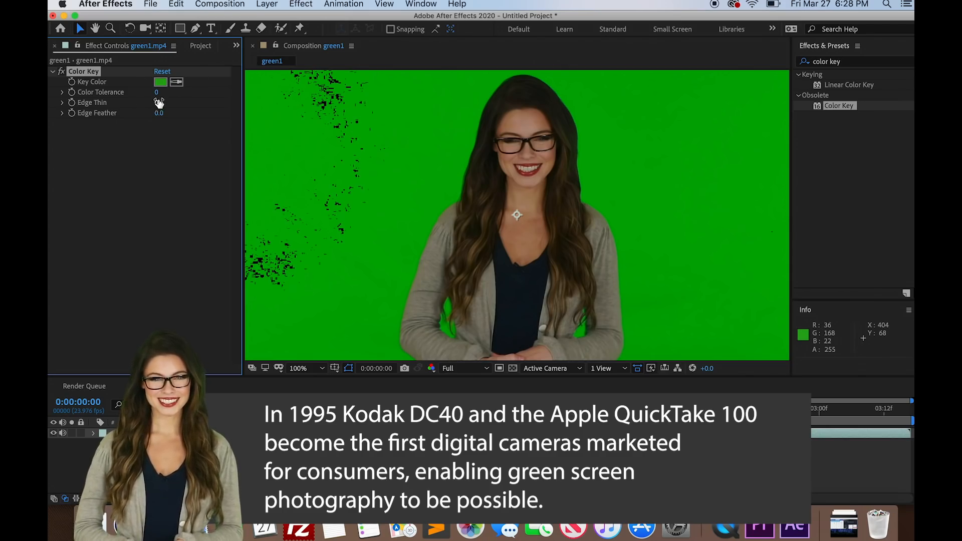
# Scrub Color Key's Color Tolerance up to 86 to remove the green backdrop.
pyautogui.moveTo(157, 92); pyautogui.dragTo(167, 92)
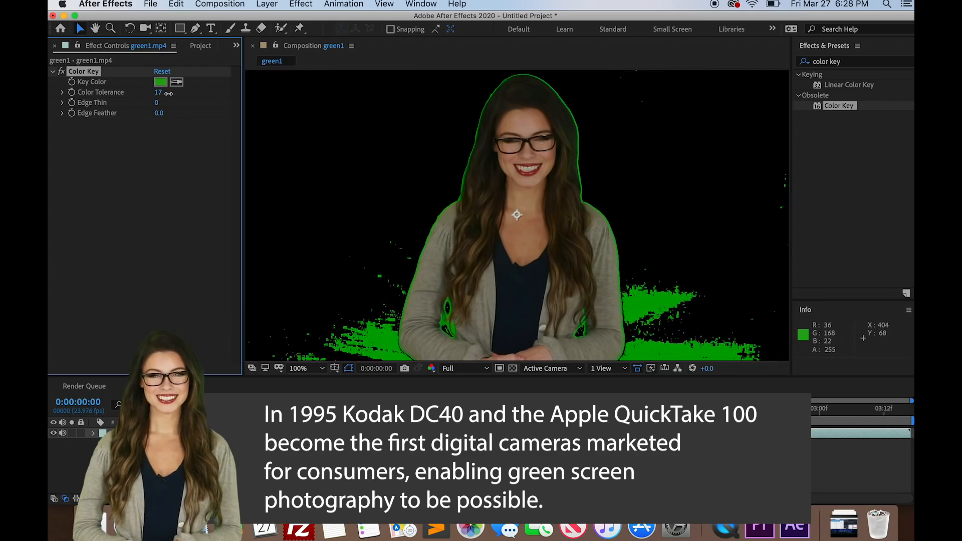
pyautogui.moveTo(158, 92); pyautogui.dragTo(184, 93)
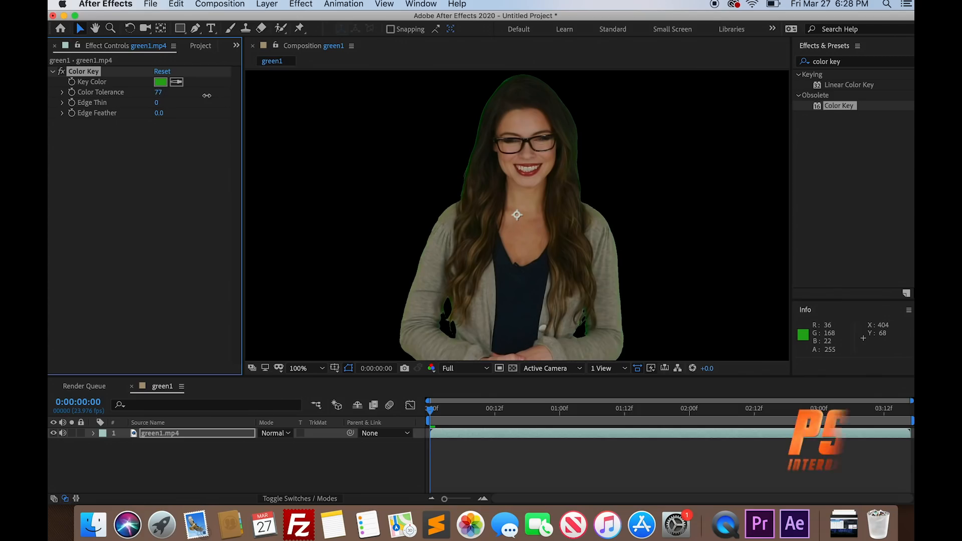
pyautogui.moveTo(158, 93); pyautogui.dragTo(165, 93)
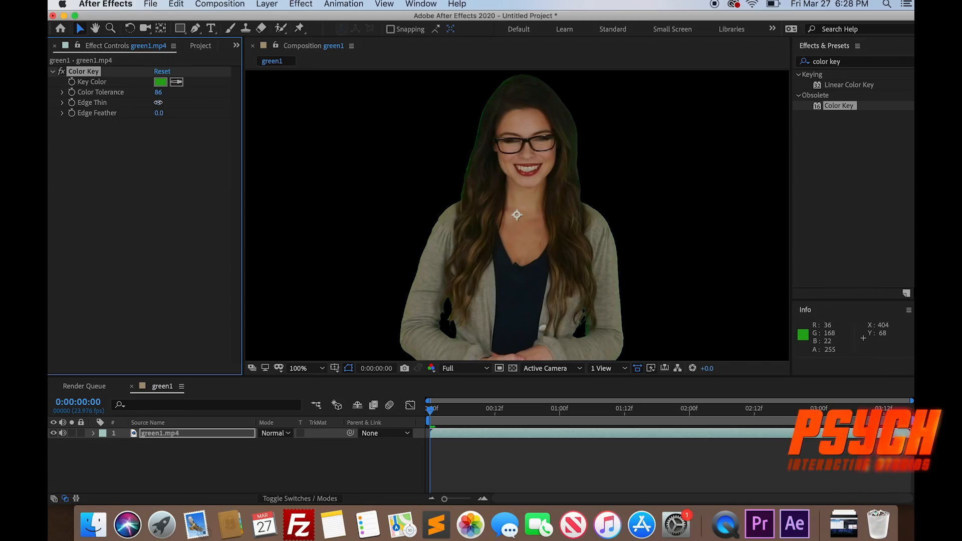
# Zoom the viewer to 200% and raise Color Key's Edge Thin to 4.
pyautogui.click(454, 369)
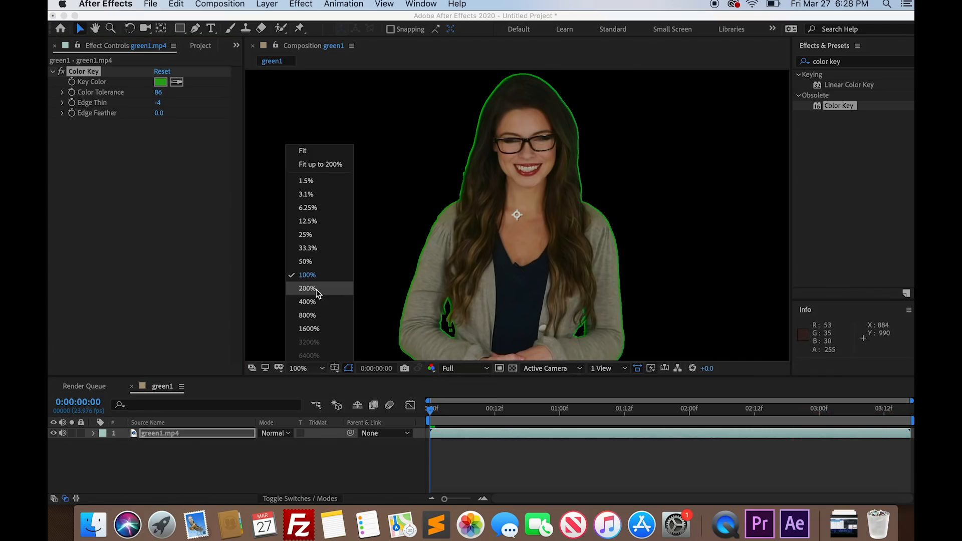
pyautogui.click(307, 288)
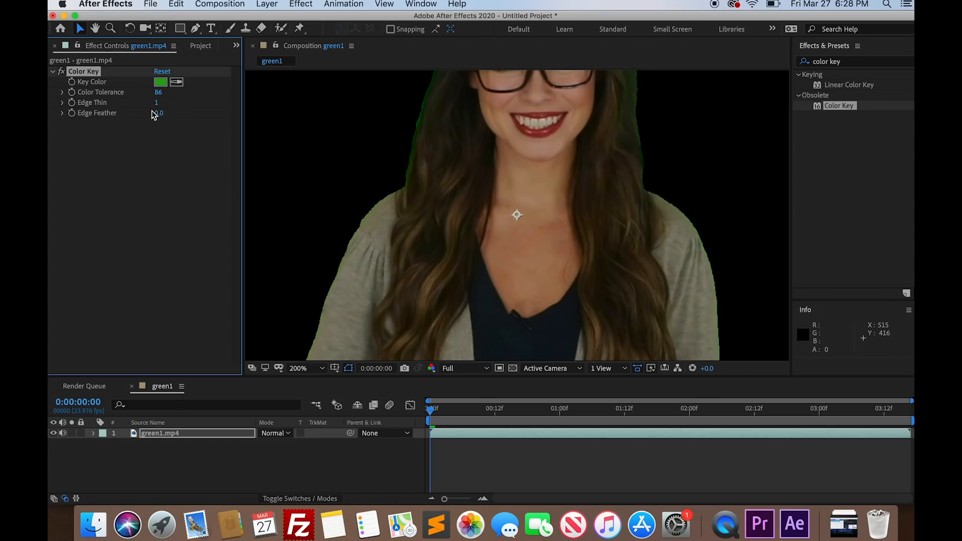
pyautogui.click(156, 102)
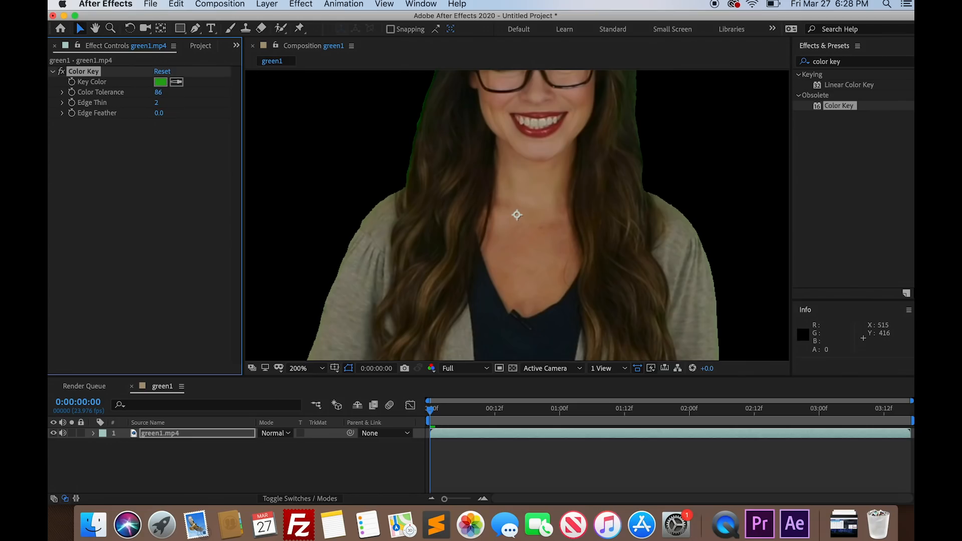
pyautogui.click(161, 102)
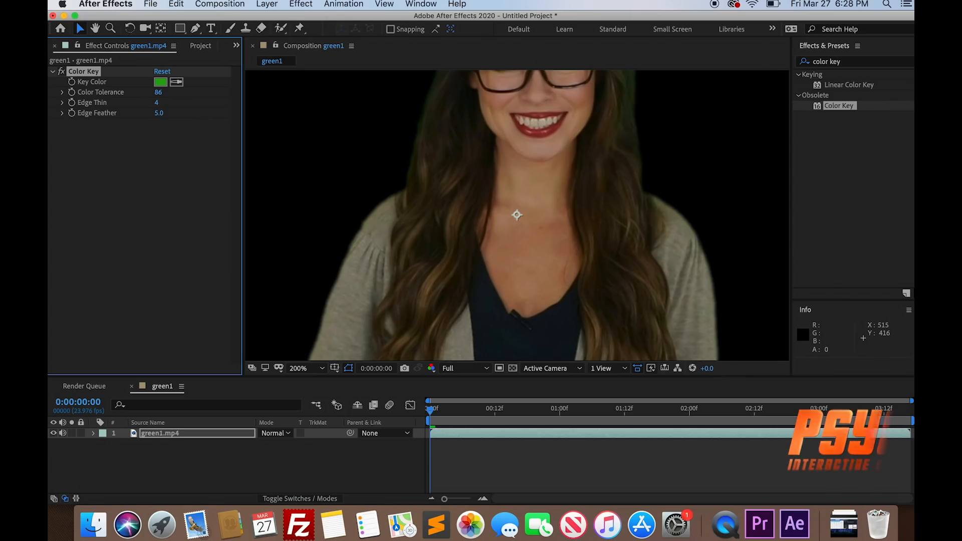
# Reveal the Edge Feather slider and lower Edge Feather to 2.7.
pyautogui.click(63, 112)
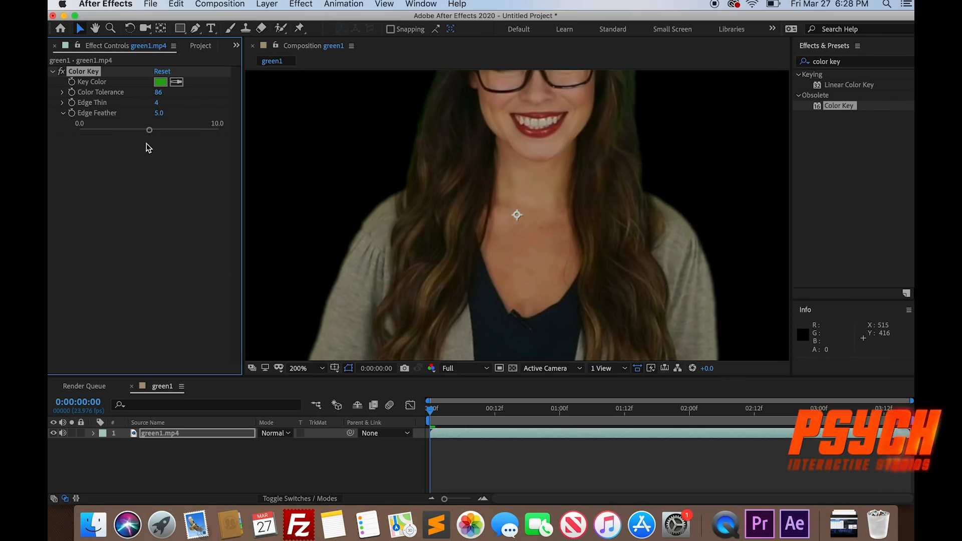
pyautogui.moveTo(148, 131); pyautogui.dragTo(132, 131)
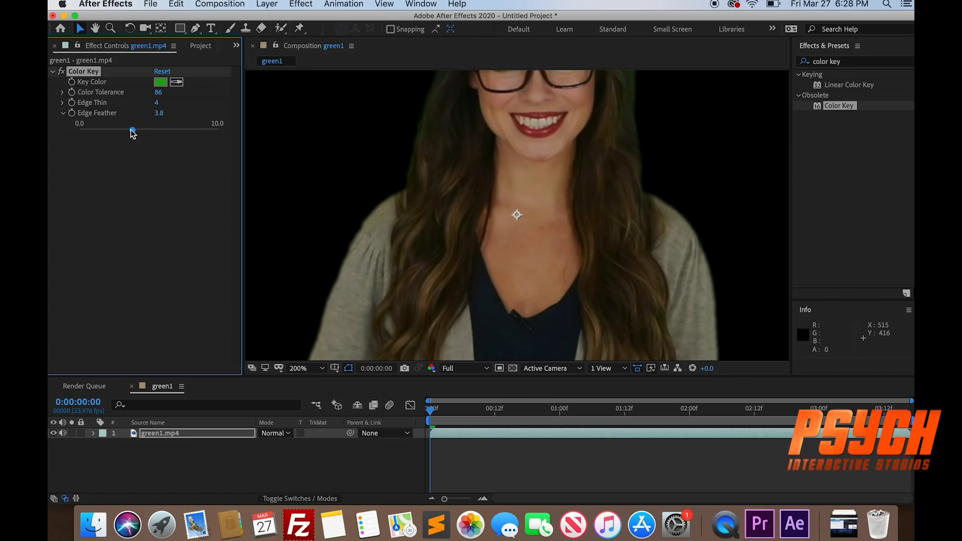
pyautogui.moveTo(132, 130); pyautogui.dragTo(117, 131)
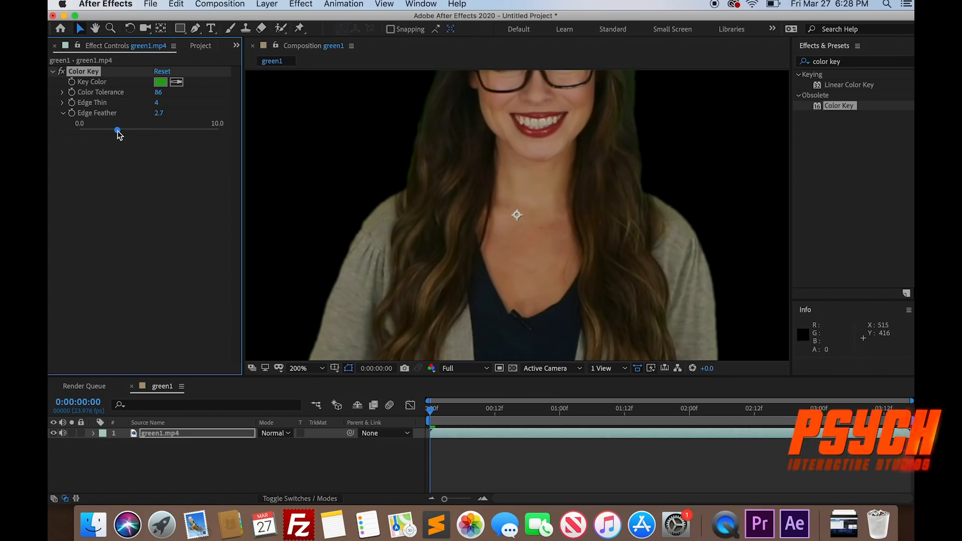
pyautogui.moveTo(137, 134)
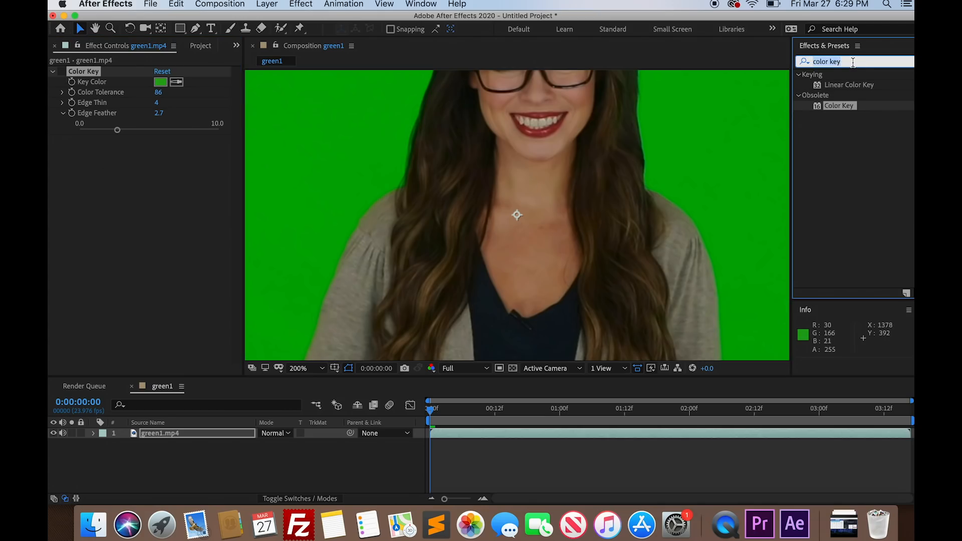
pyautogui.moveTo(852, 68)
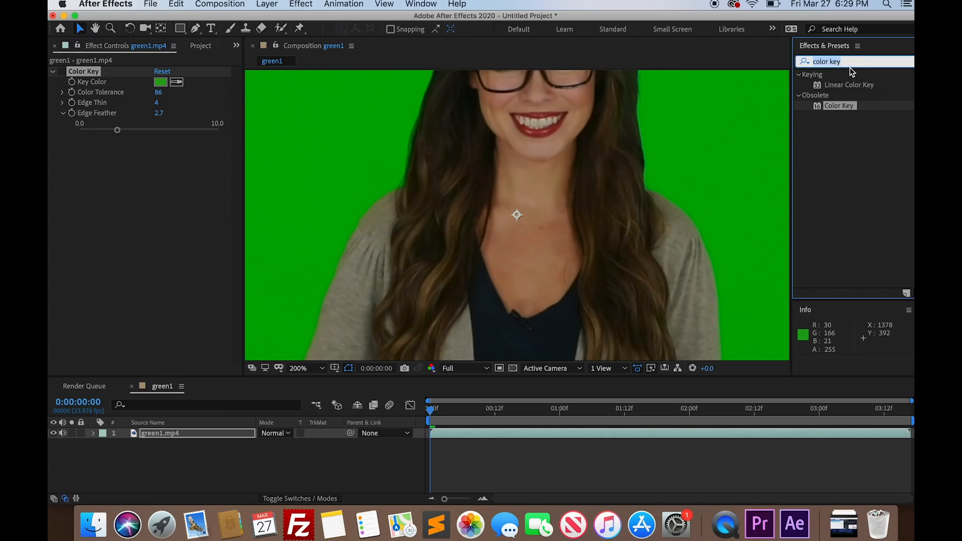
pyautogui.write('keylight')
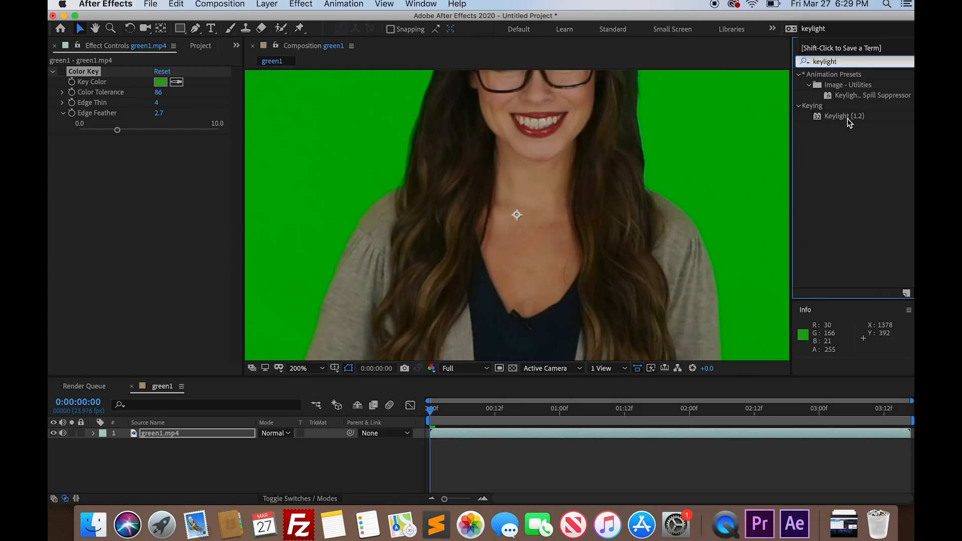
pyautogui.moveTo(844, 116); pyautogui.dragTo(517, 432)
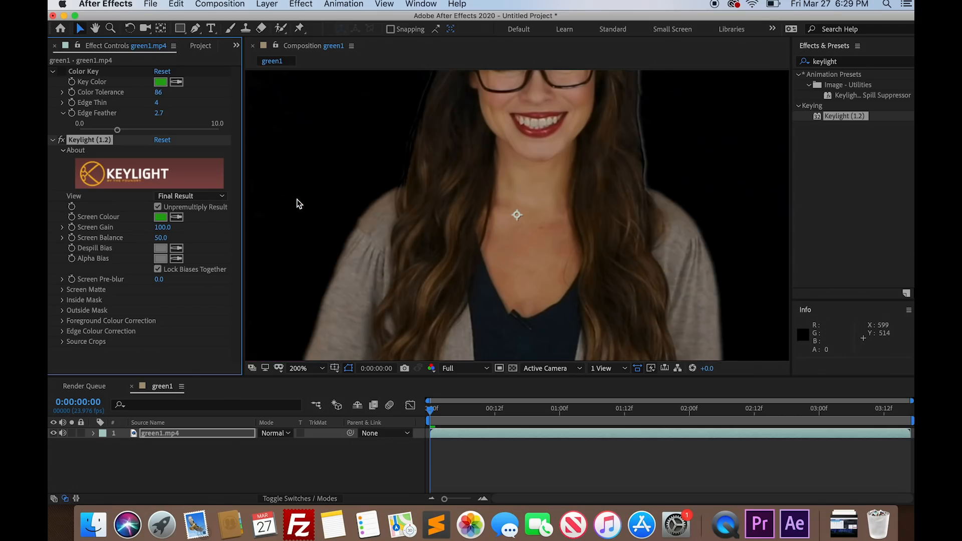
pyautogui.moveTo(298, 204)
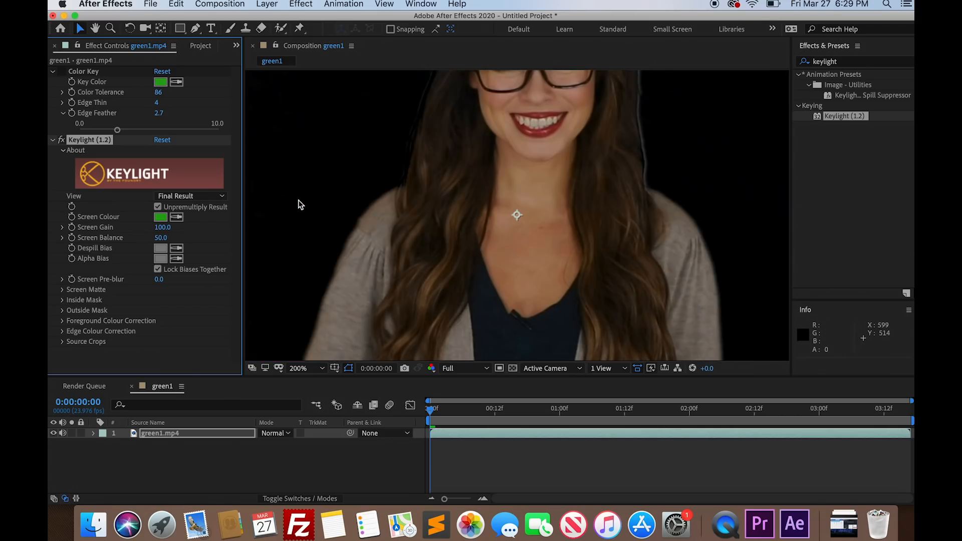
pyautogui.moveTo(260, 460)
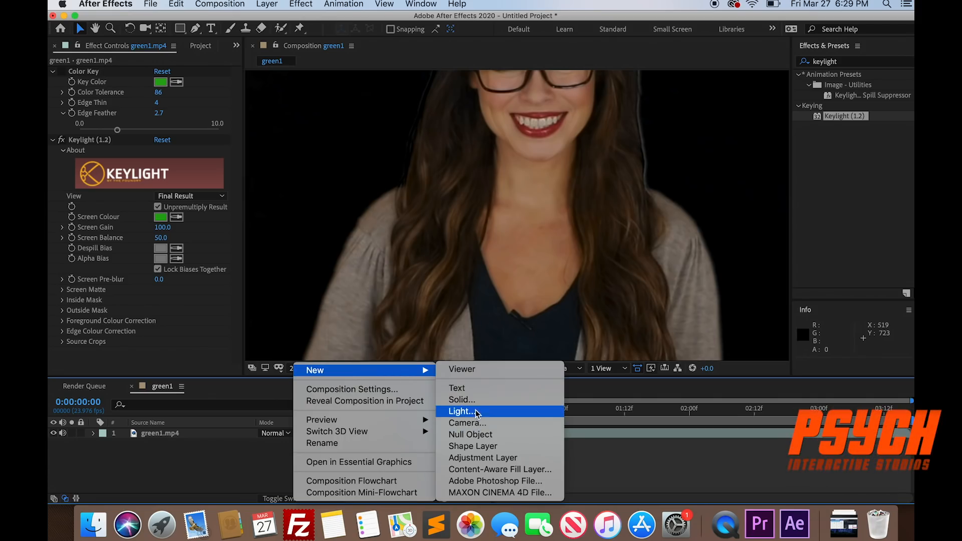
# Create an orange solid beneath green1.mp4, then select the green1.mp4 layer.
pyautogui.click(461, 399)
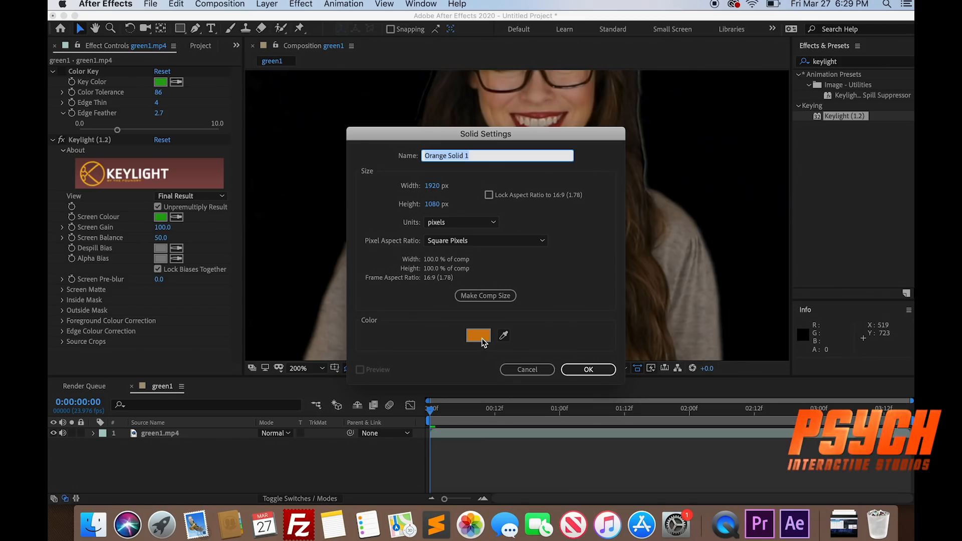
pyautogui.click(587, 369)
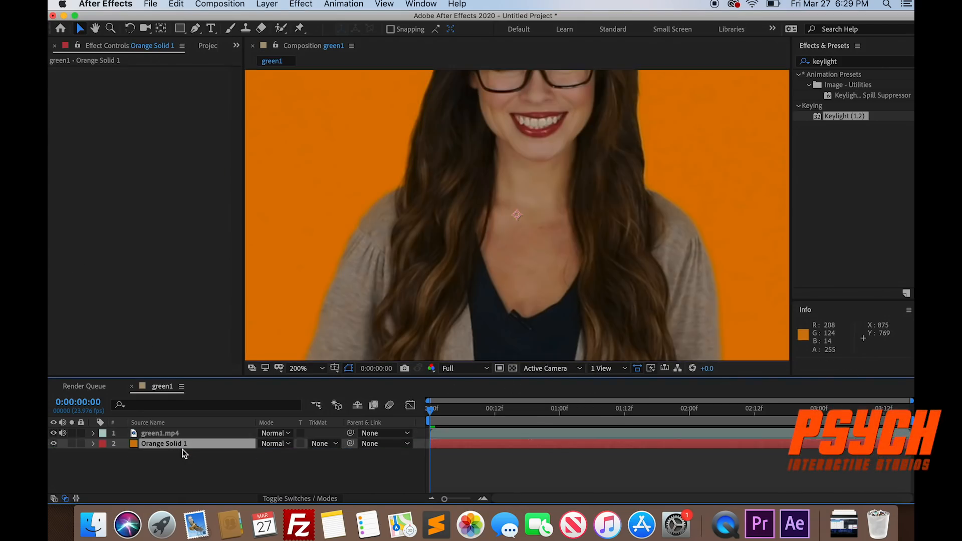
pyautogui.moveTo(398, 184)
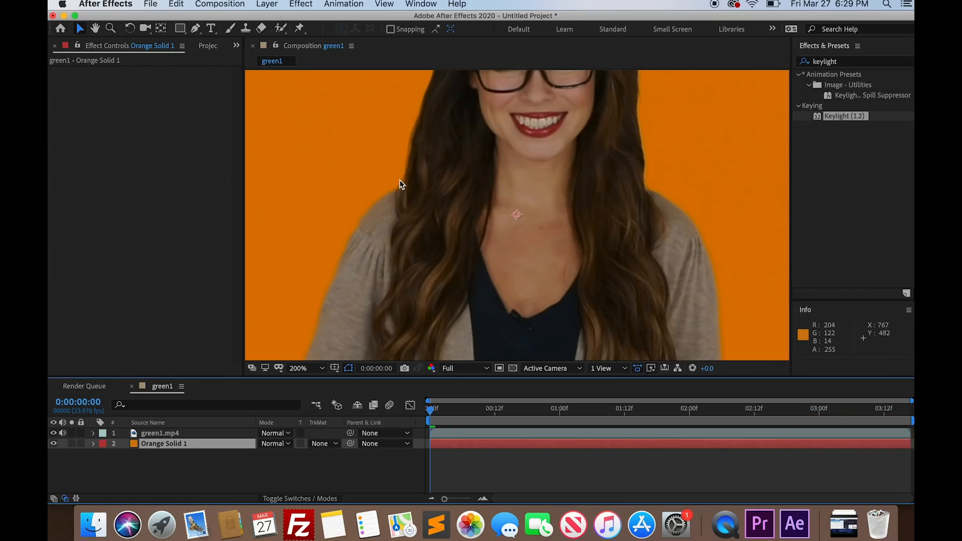
pyautogui.moveTo(312, 356)
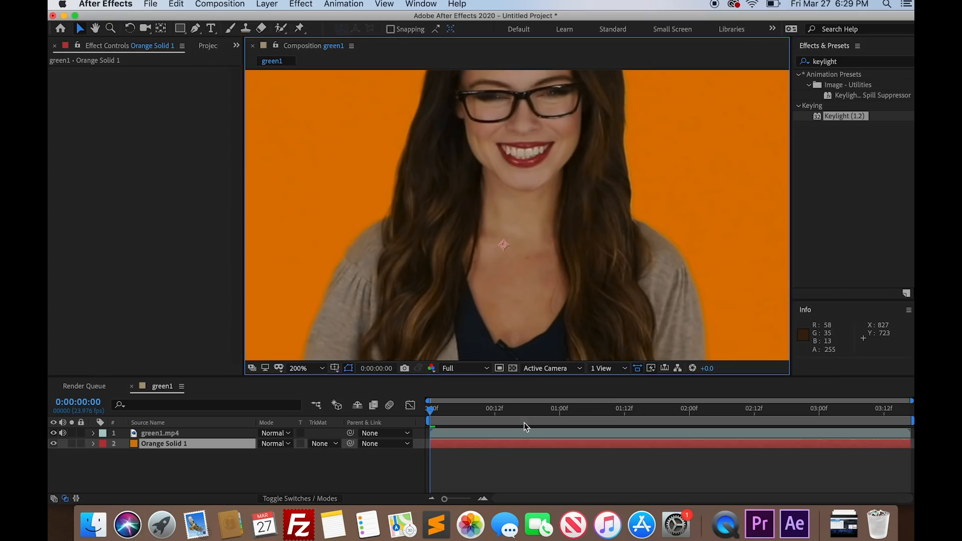
pyautogui.click(160, 433)
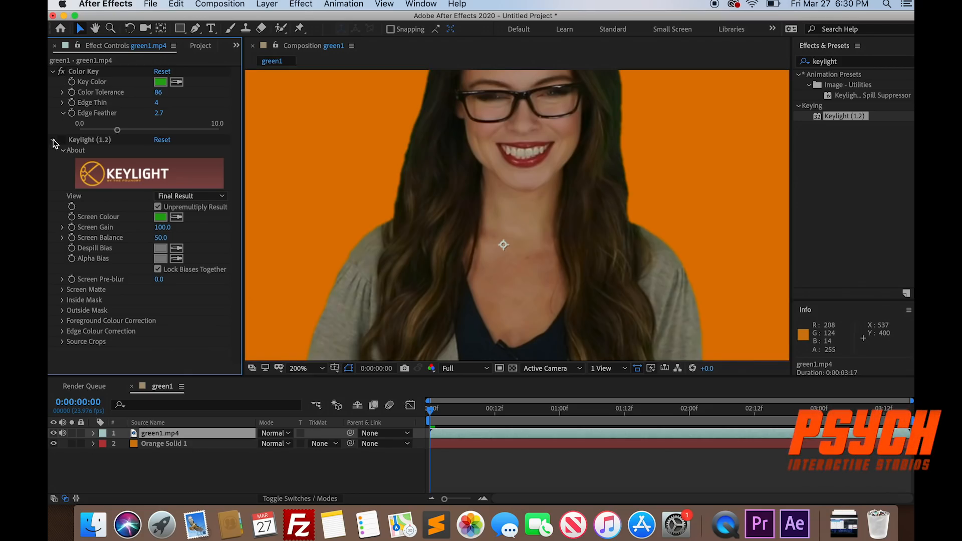
# Expand Keylight's Screen Matte group and set Clip Black to 5.
pyautogui.click(52, 140)
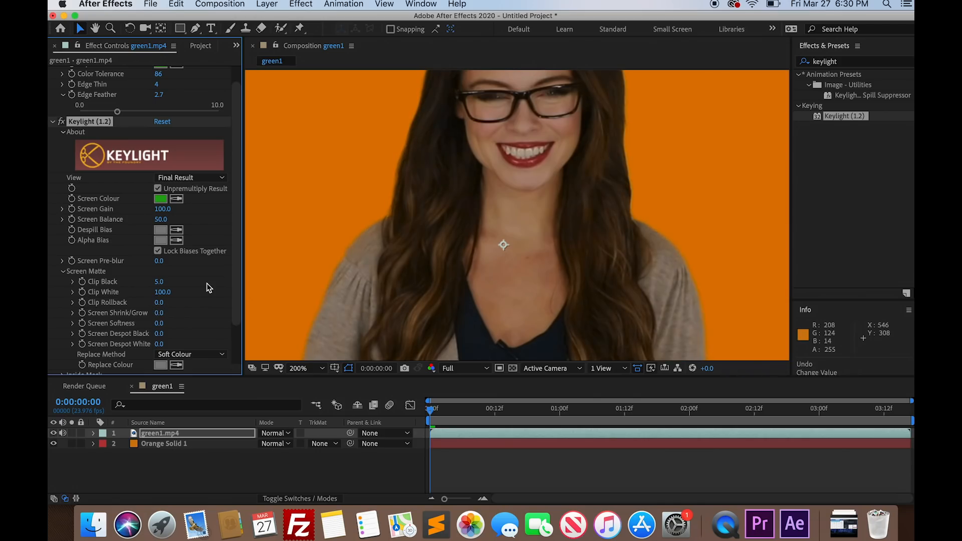
pyautogui.scroll(-3)
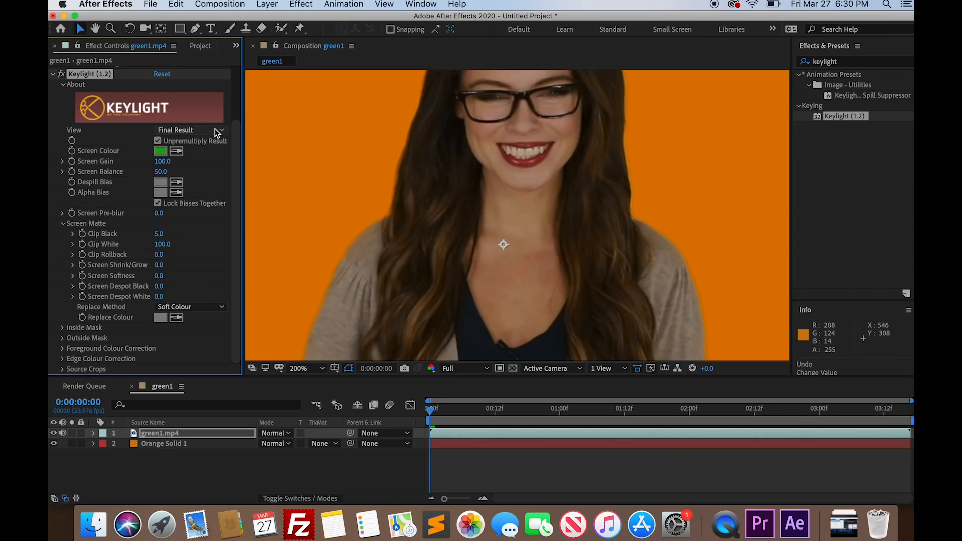
pyautogui.click(191, 129)
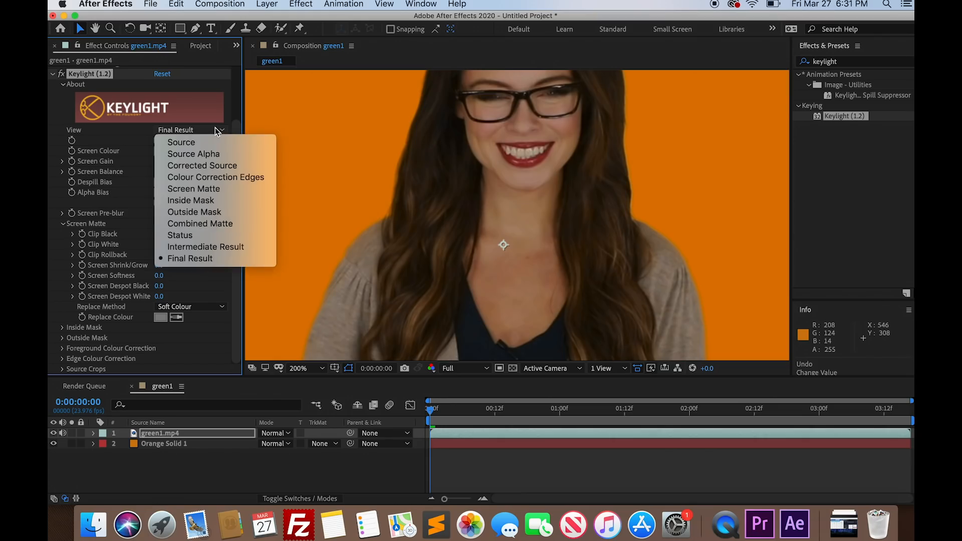
pyautogui.moveTo(211, 132)
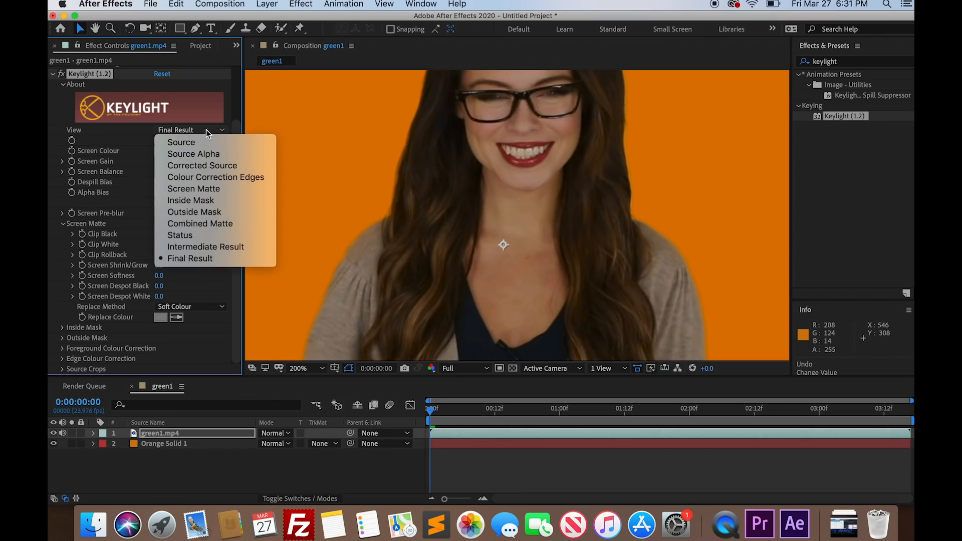
pyautogui.click(194, 153)
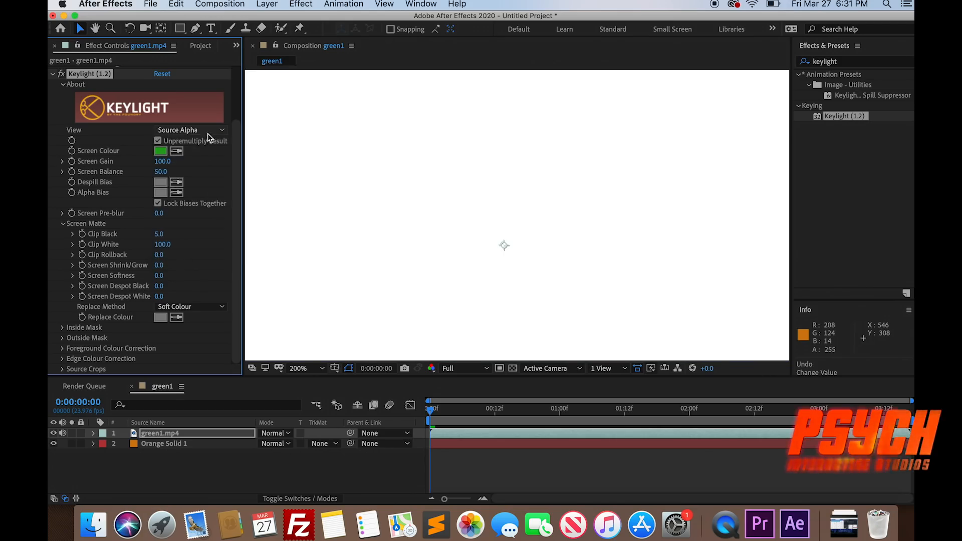
pyautogui.click(190, 130)
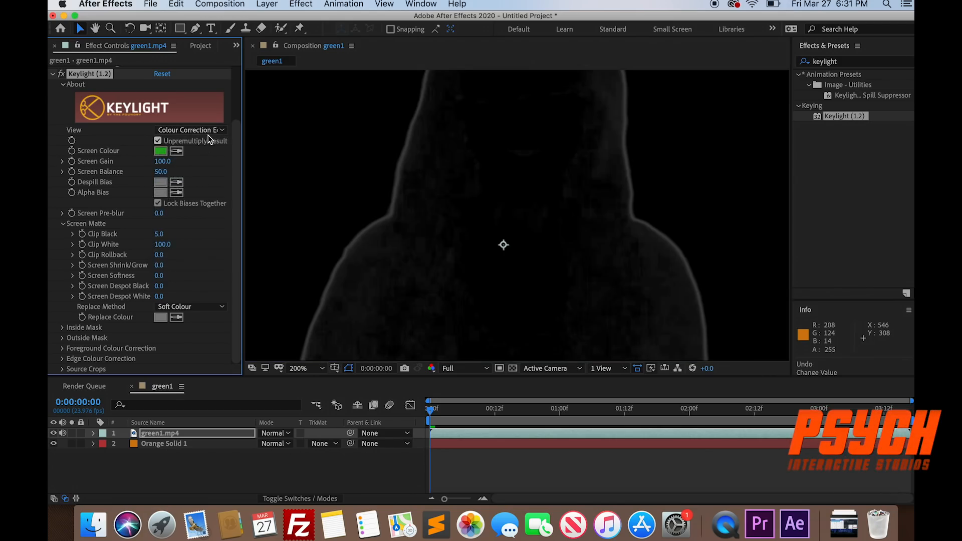
pyautogui.click(190, 130)
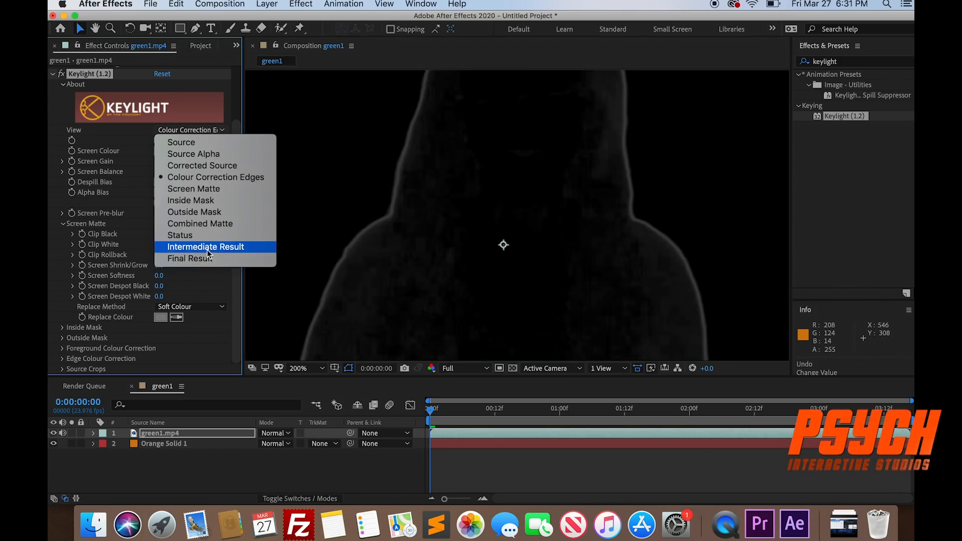
pyautogui.click(190, 258)
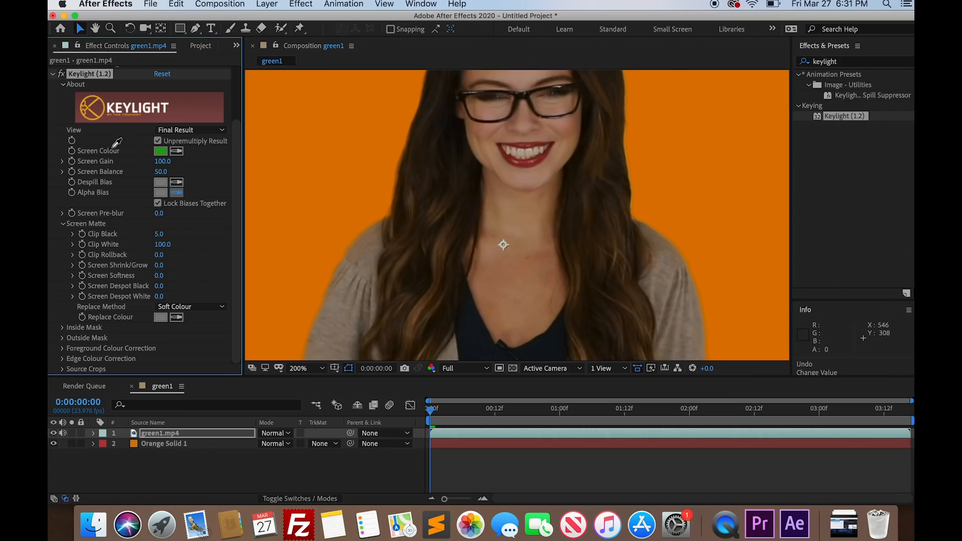
pyautogui.click(161, 151)
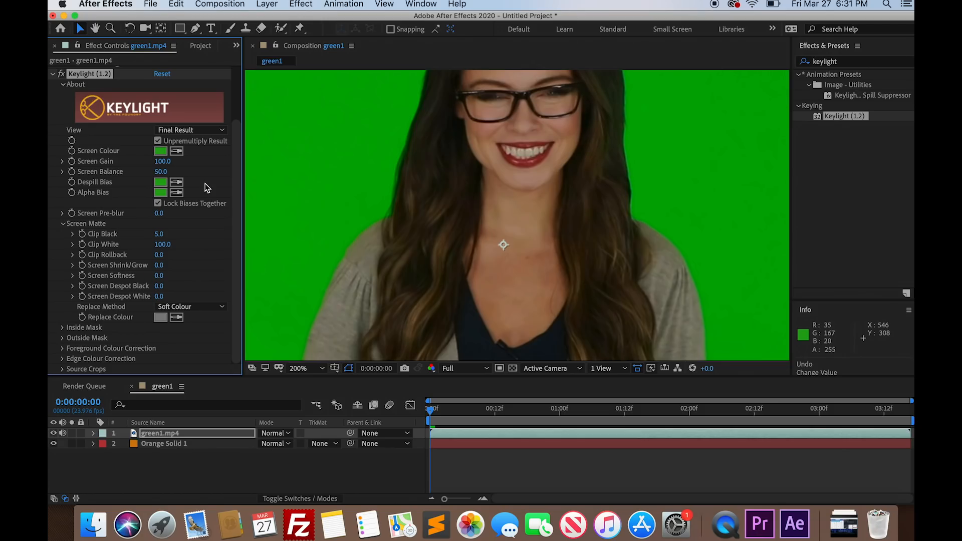
pyautogui.click(160, 181)
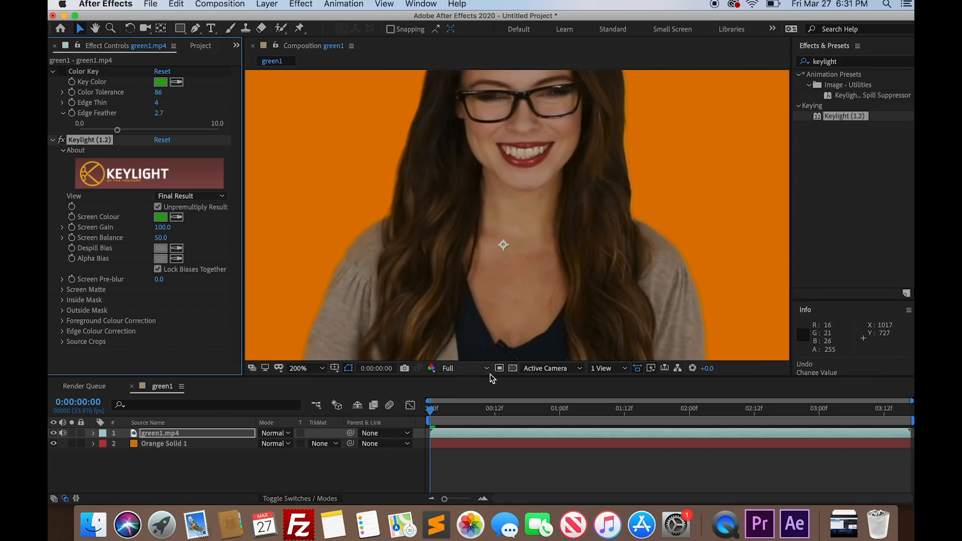
# Move to a later frame, view at 100%, and collapse Color Key and Keylight.
pyautogui.click(457, 408)
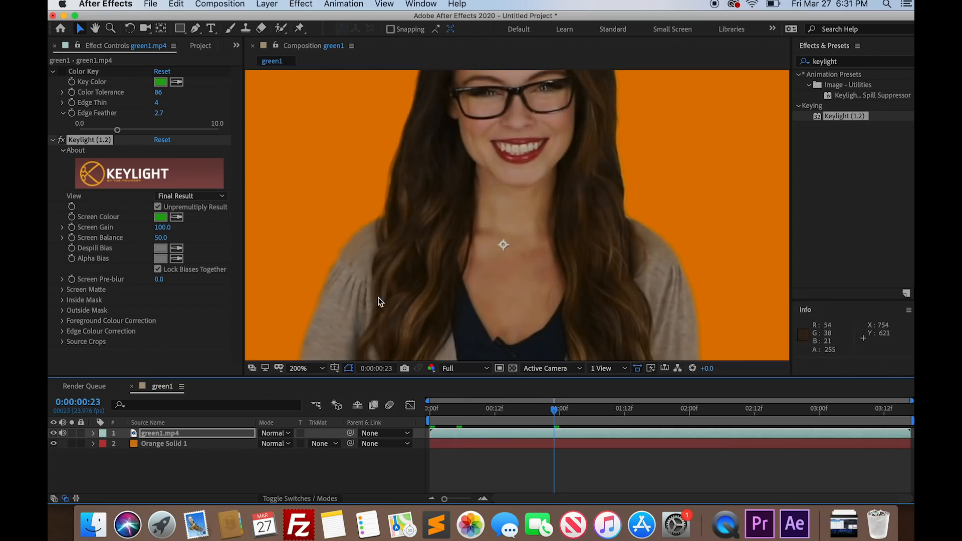
pyautogui.click(299, 368)
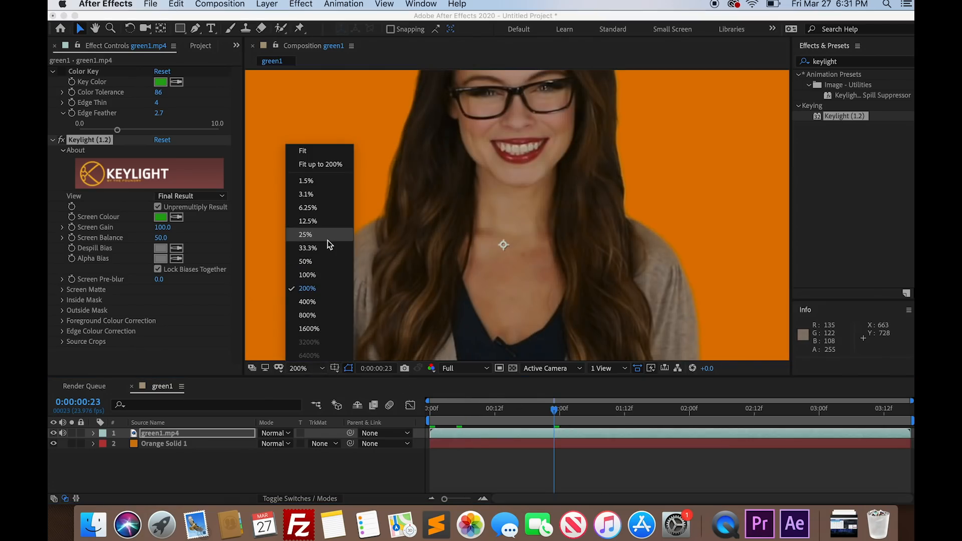
pyautogui.moveTo(324, 275)
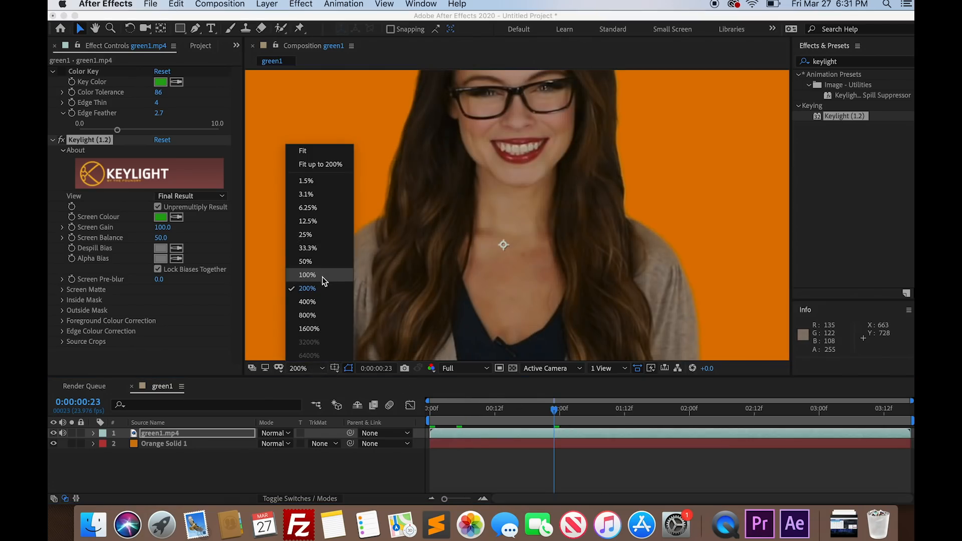
pyautogui.click(307, 274)
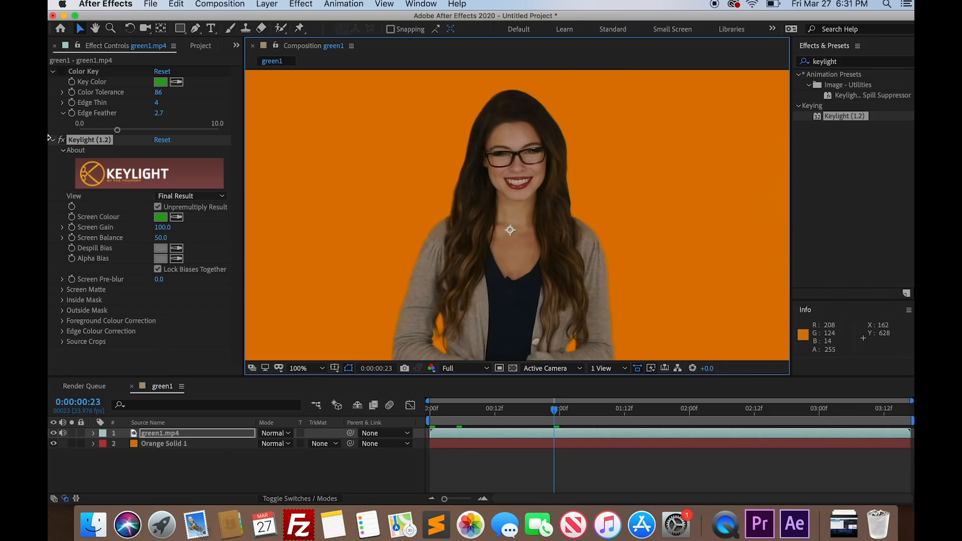
pyautogui.click(52, 71)
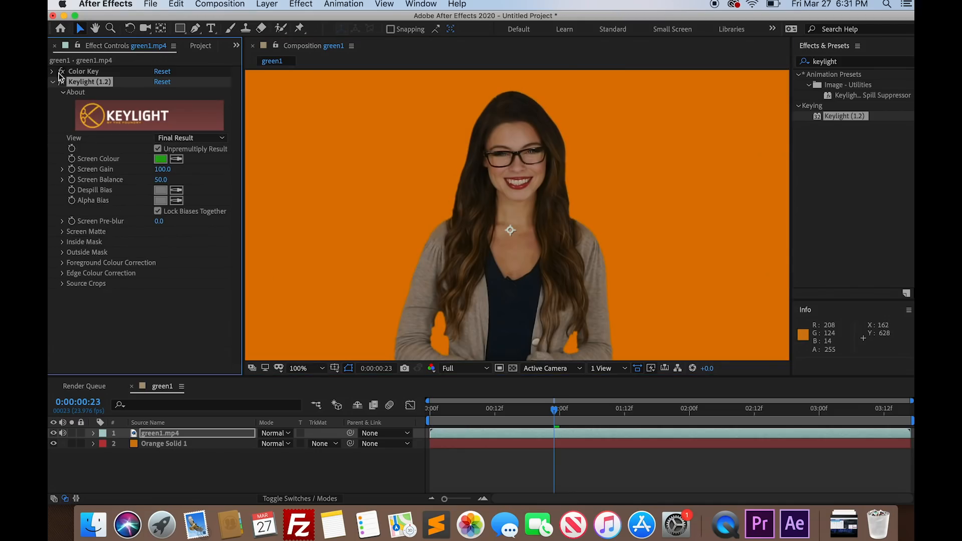
pyautogui.click(52, 82)
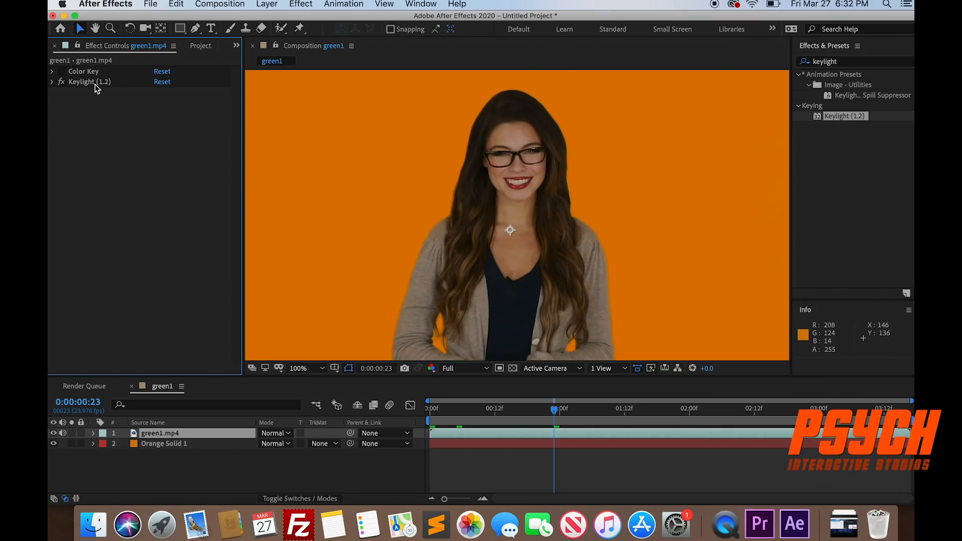
pyautogui.moveTo(844, 523)
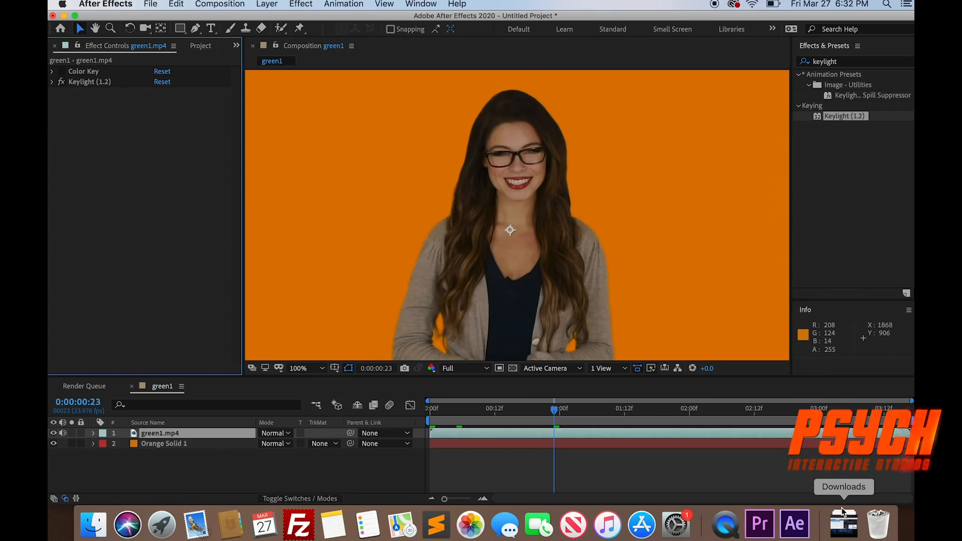
# Switch to Premiere Pro and select its Color Key and Ultra Key effects.
pyautogui.click(759, 524)
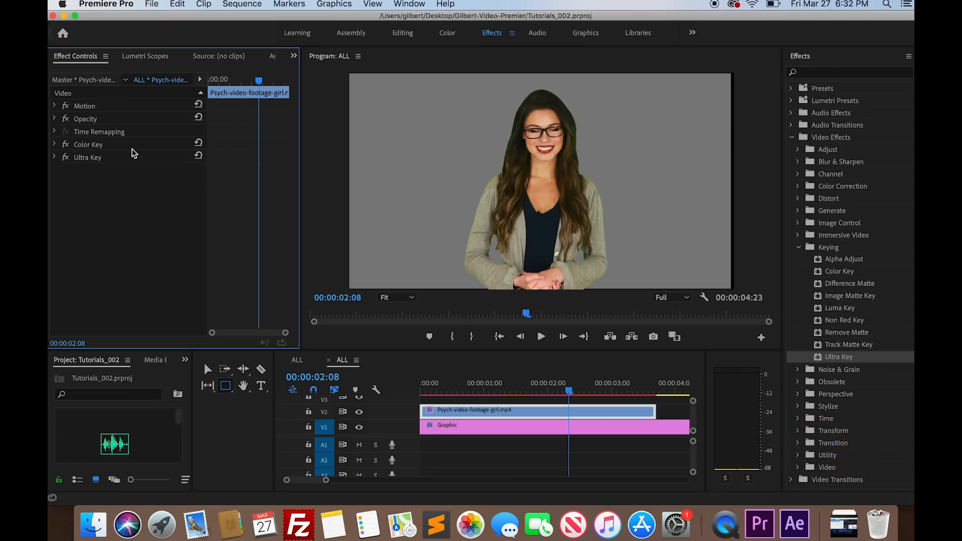
pyautogui.click(88, 144)
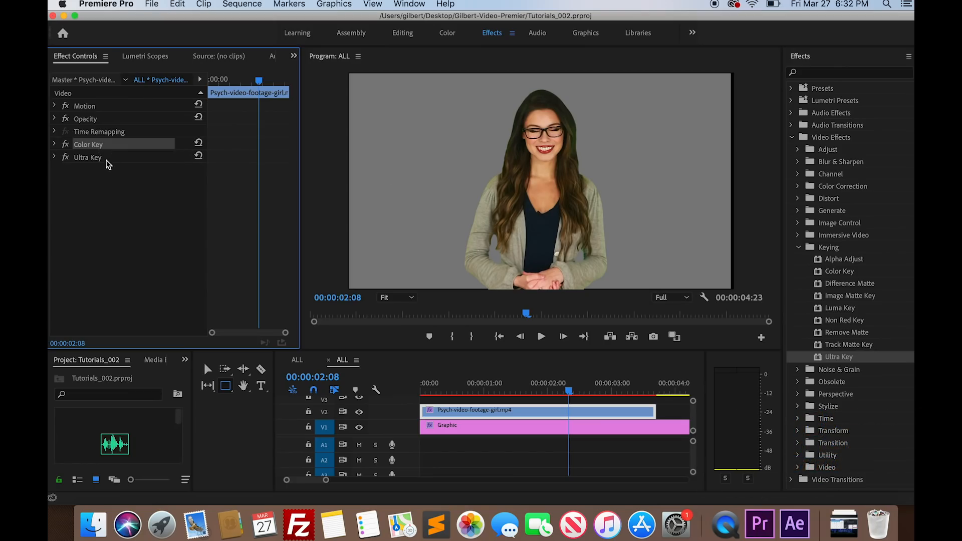
pyautogui.click(87, 156)
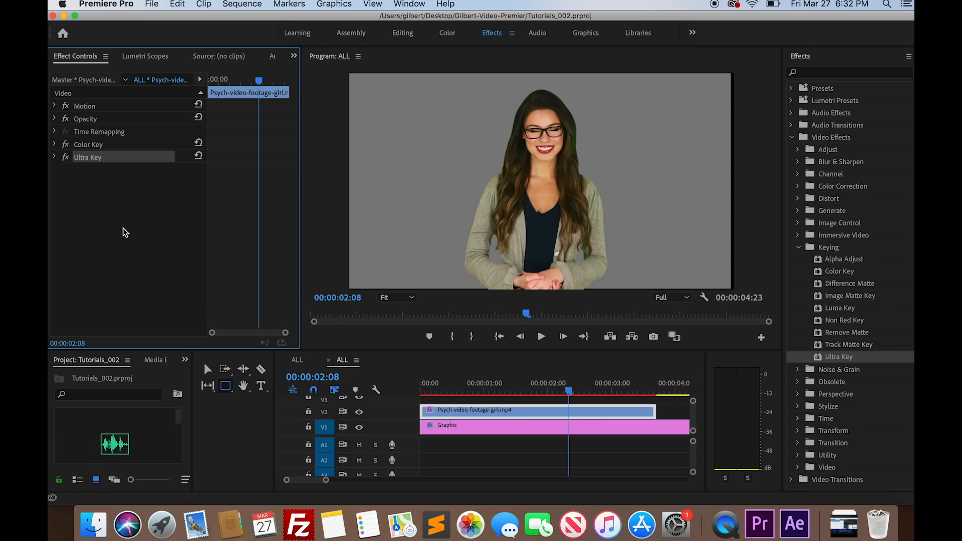